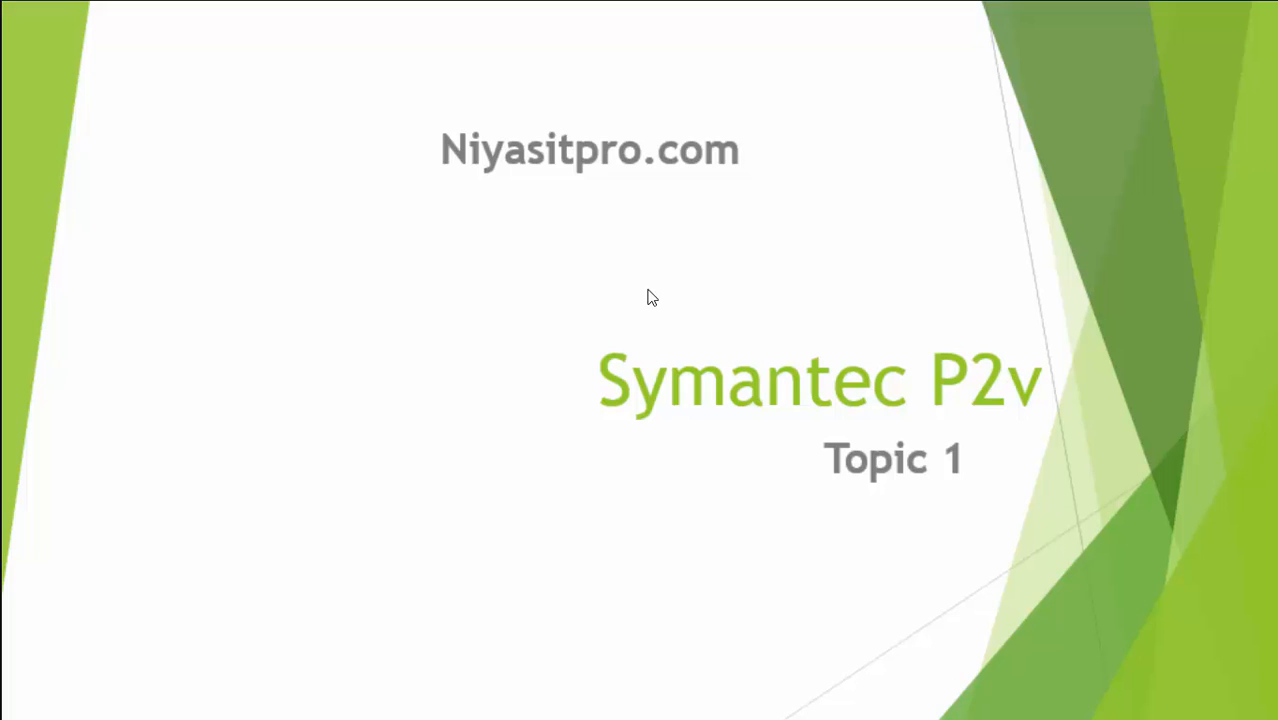
{"action": "mouse_move", "coordinate": [652, 304]}
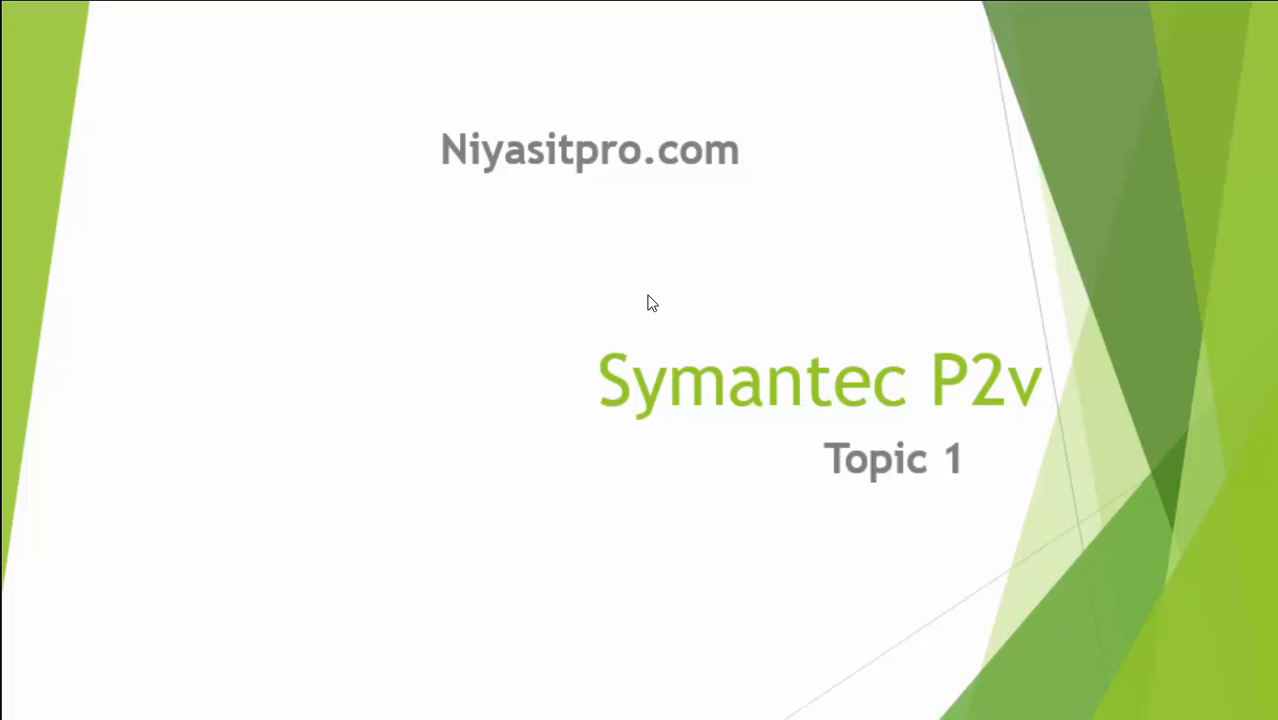
{"action": "mouse_move", "coordinate": [656, 376]}
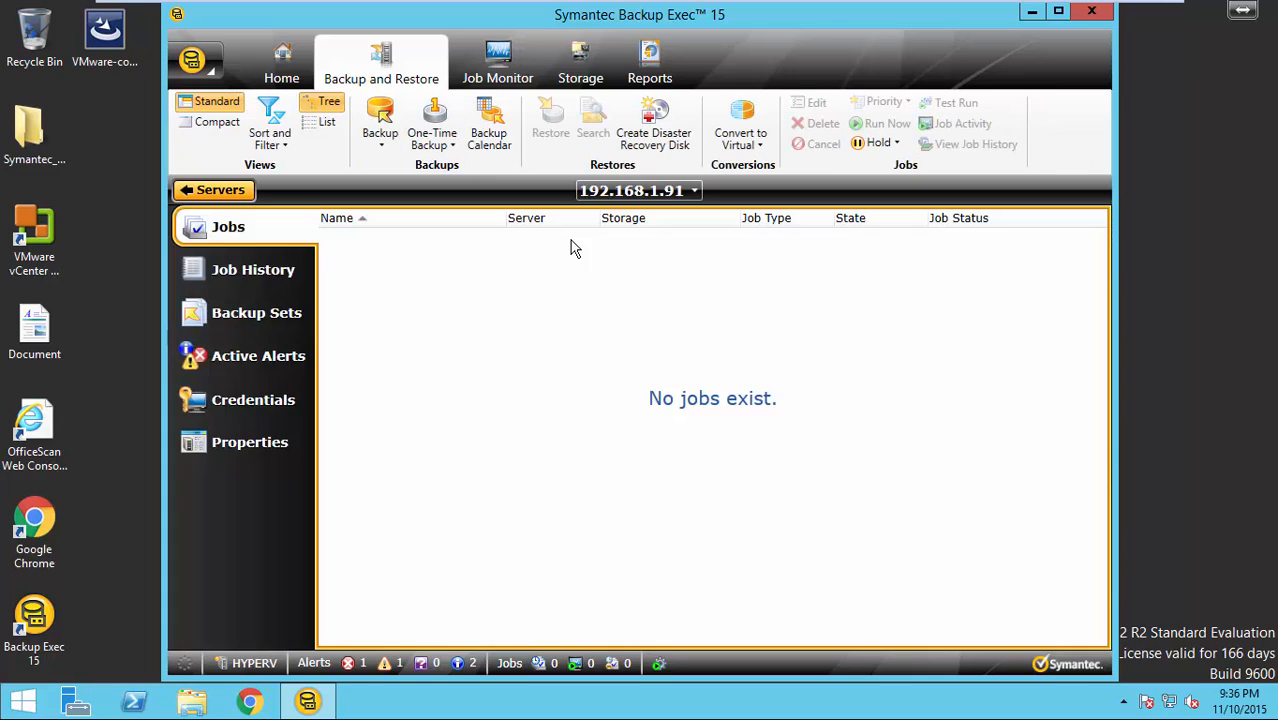
{"action": "mouse_move", "coordinate": [702, 156]}
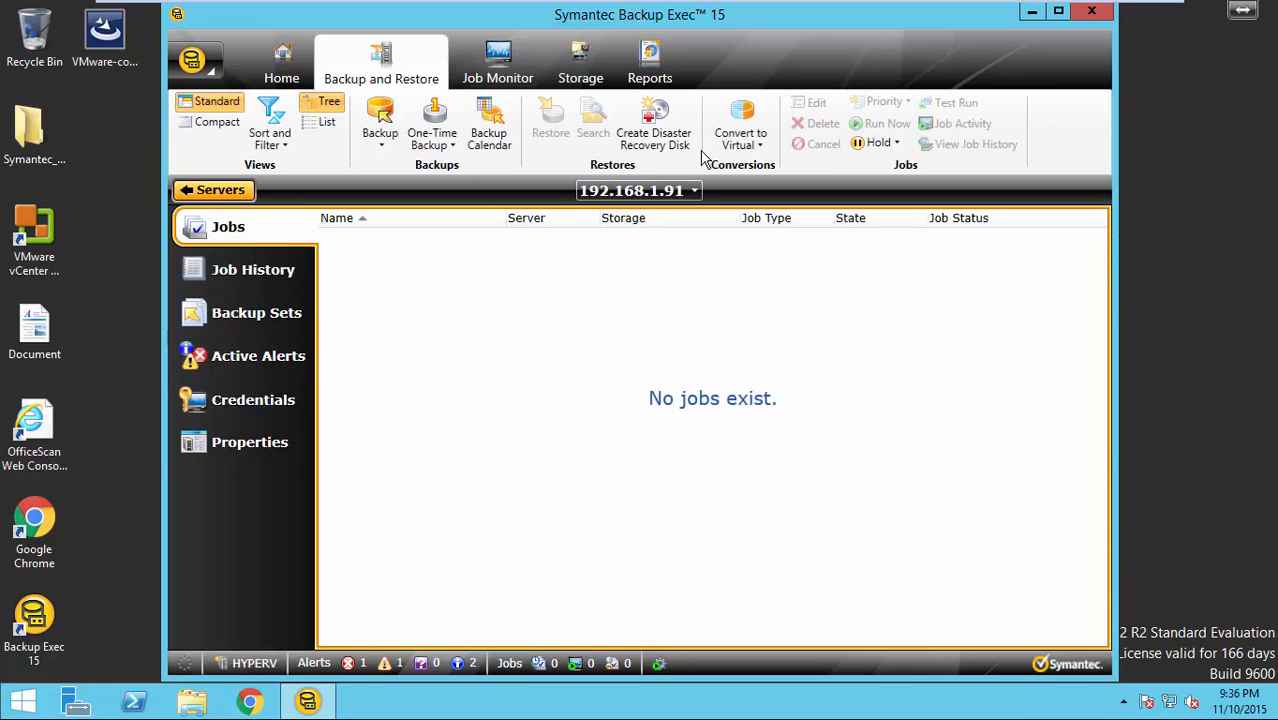
Create a one-time convert-to-virtual job for 192.168.1.91 and bring up its options.
{"action": "left_click", "coordinate": [740, 120]}
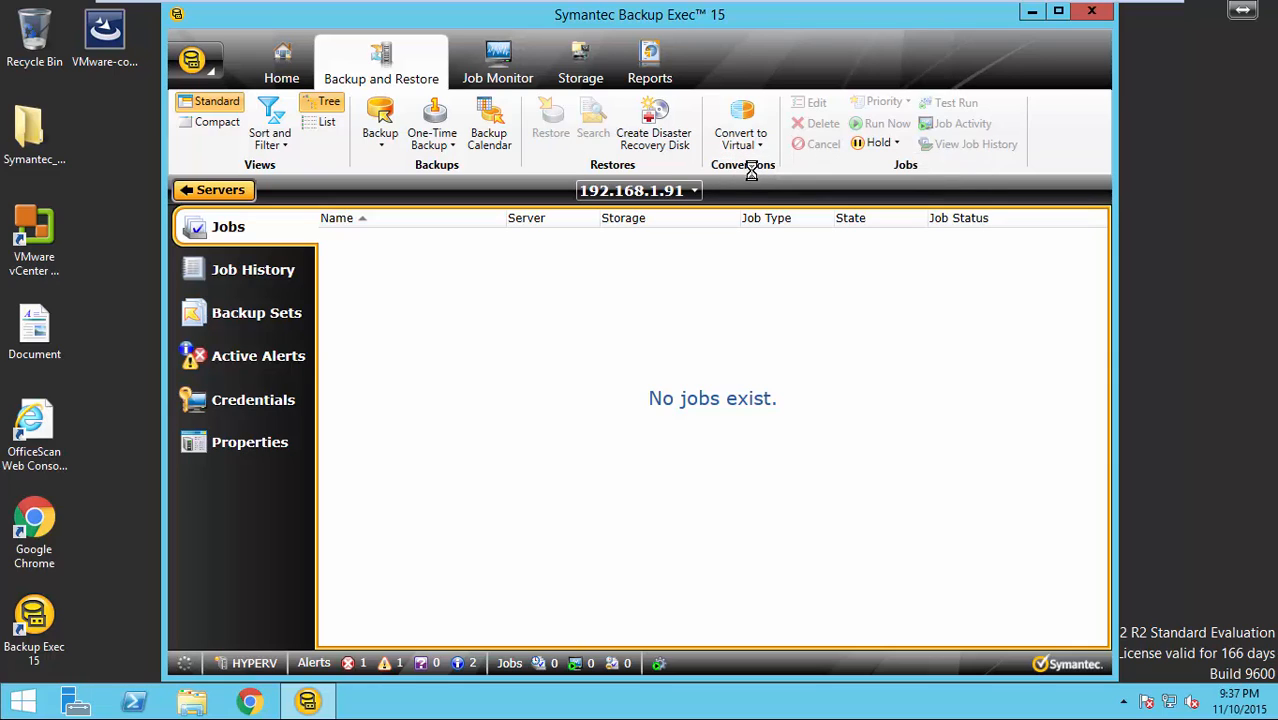
{"action": "left_click", "coordinate": [740, 114]}
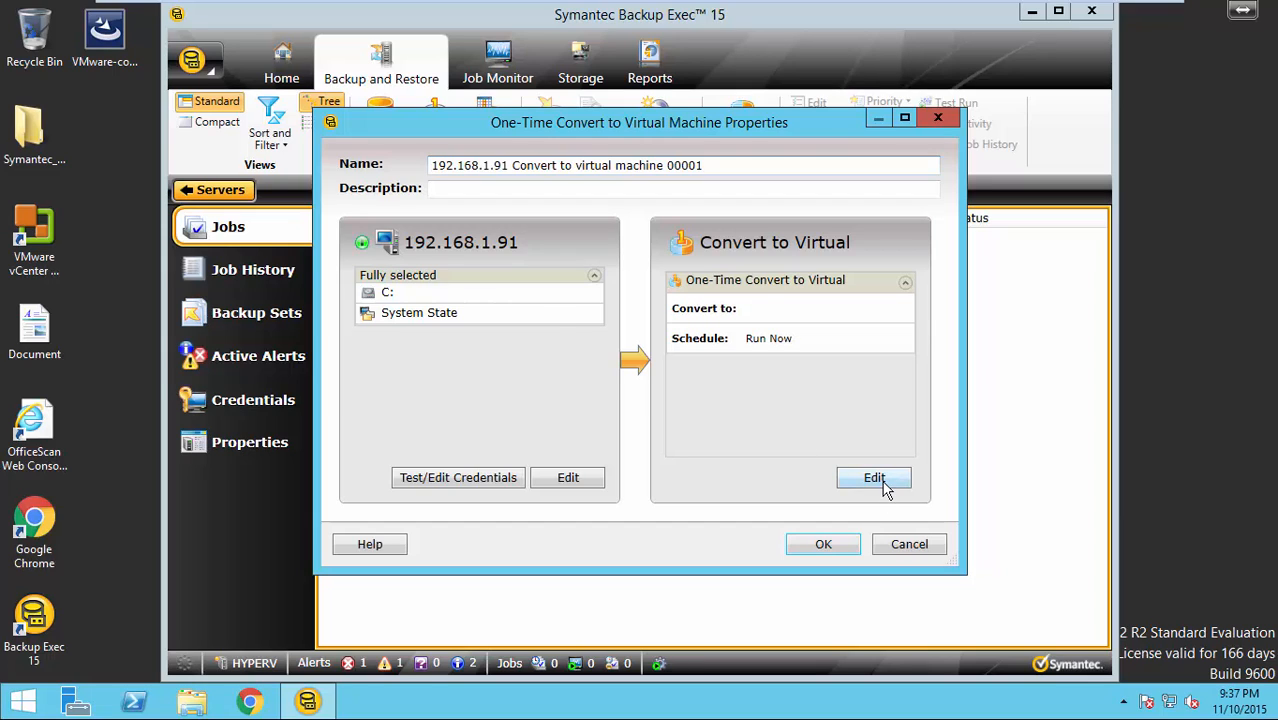
{"action": "left_click", "coordinate": [872, 478]}
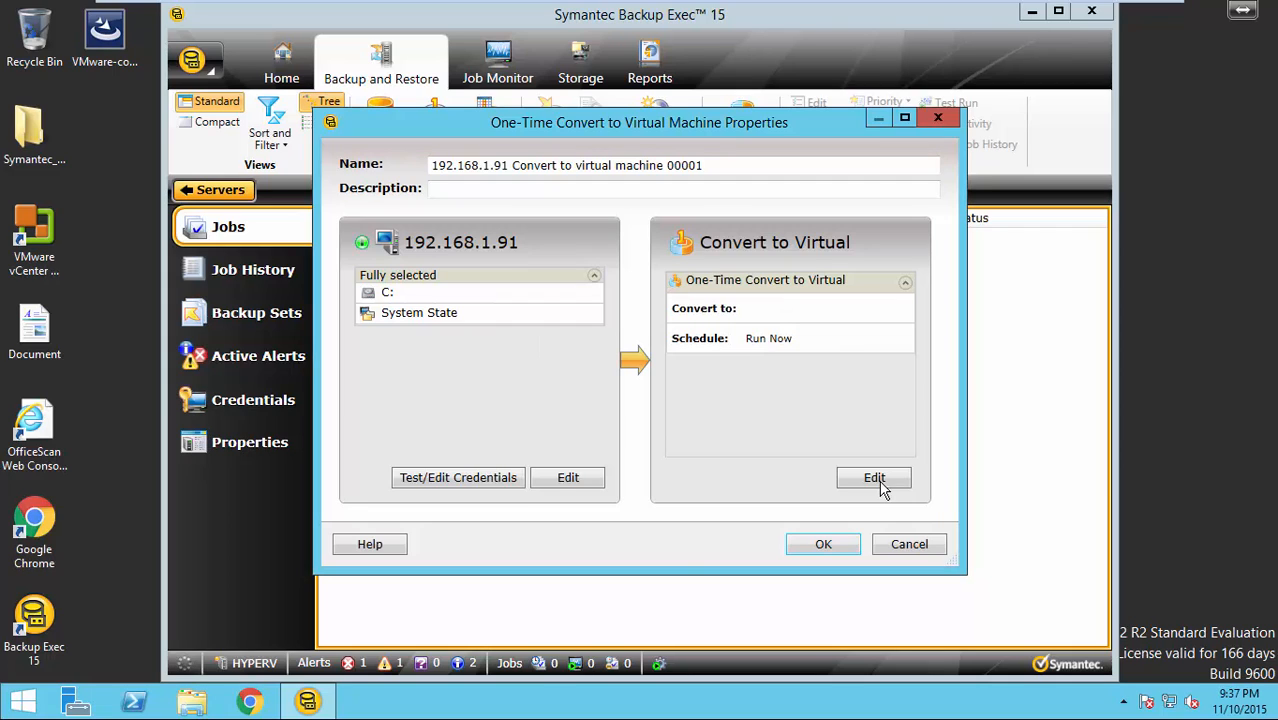
{"action": "left_click", "coordinate": [872, 476]}
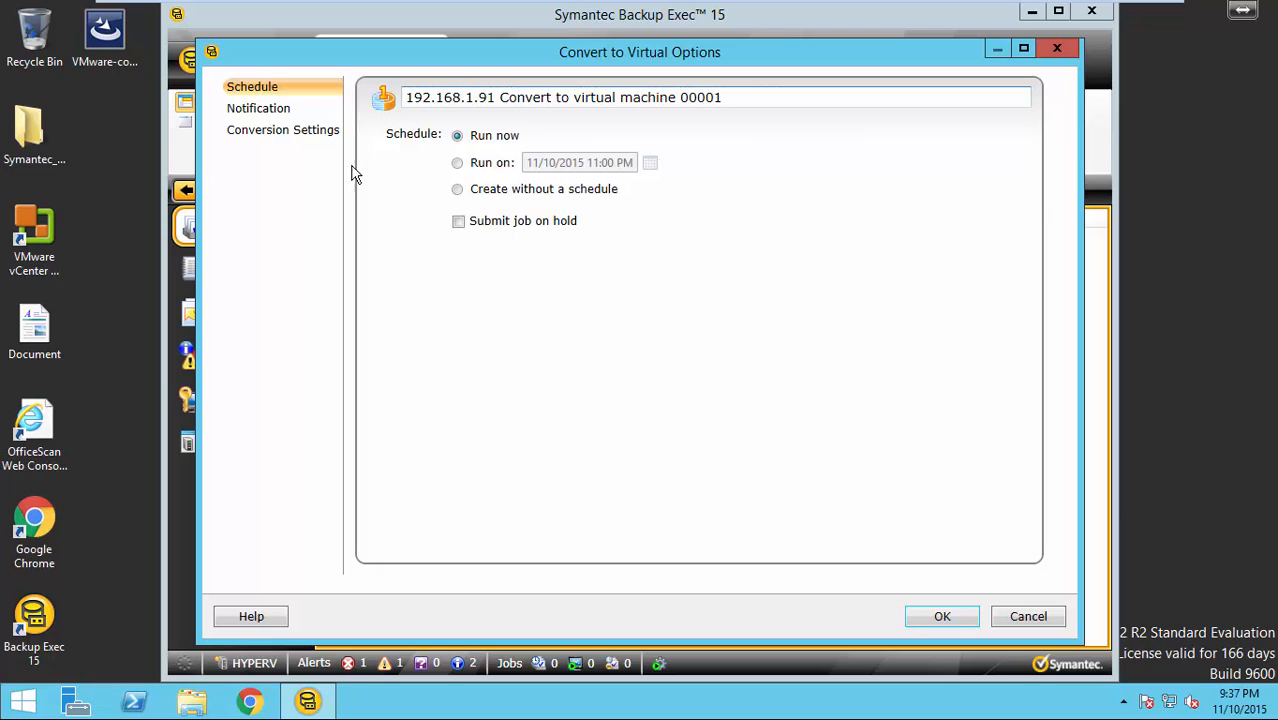
Target Hyper-V on hyperv.niyasitpro.com with drive E: as the destination for VM-DC1.
{"action": "left_click", "coordinate": [282, 128]}
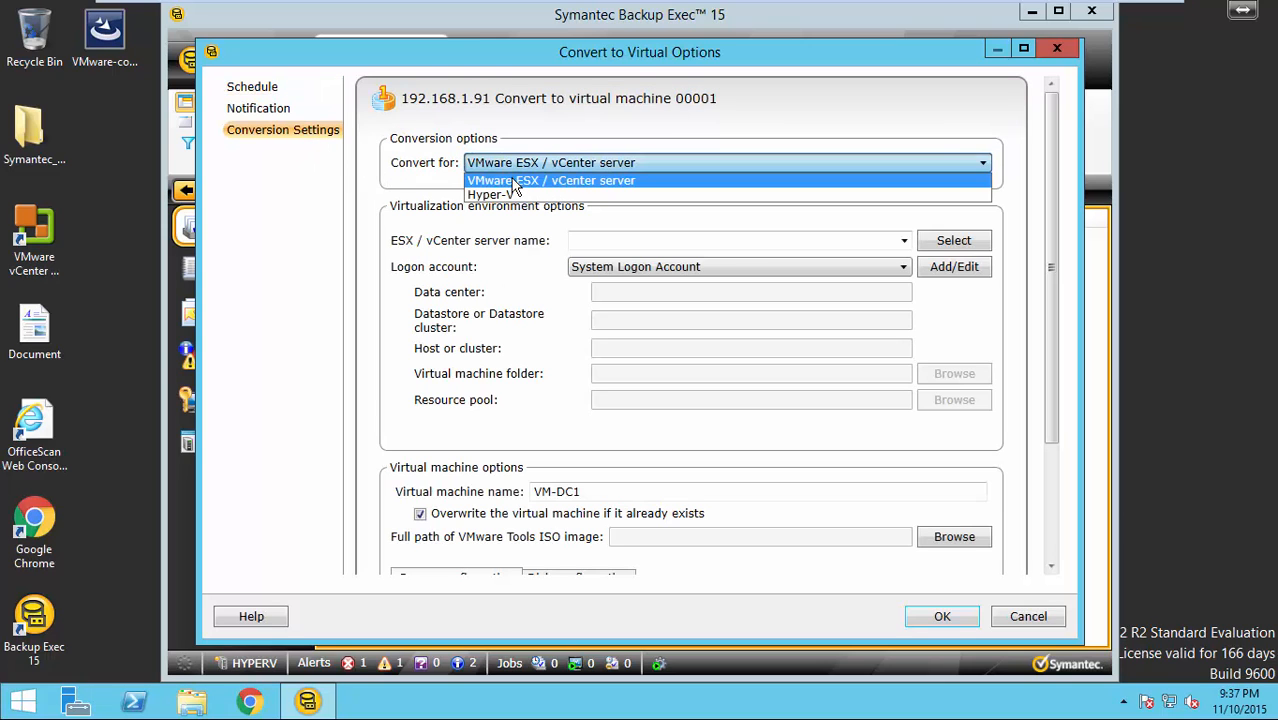
{"action": "left_click", "coordinate": [486, 194]}
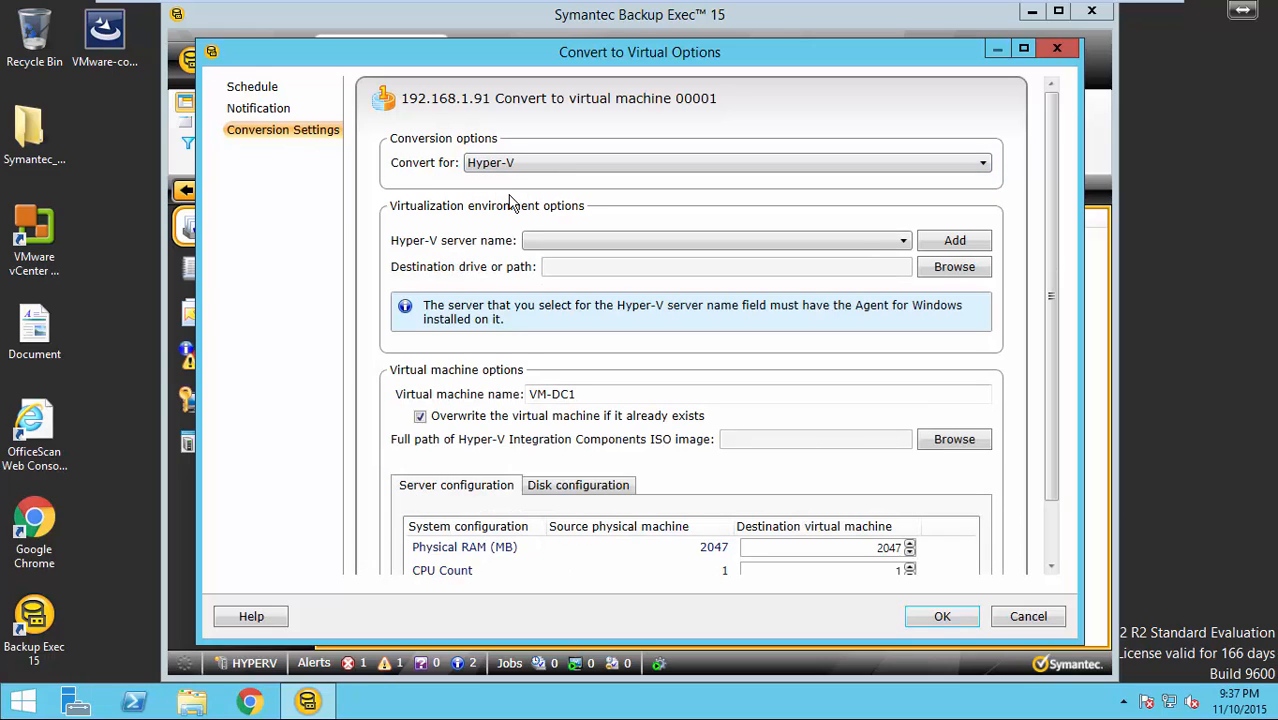
{"action": "mouse_move", "coordinate": [530, 240]}
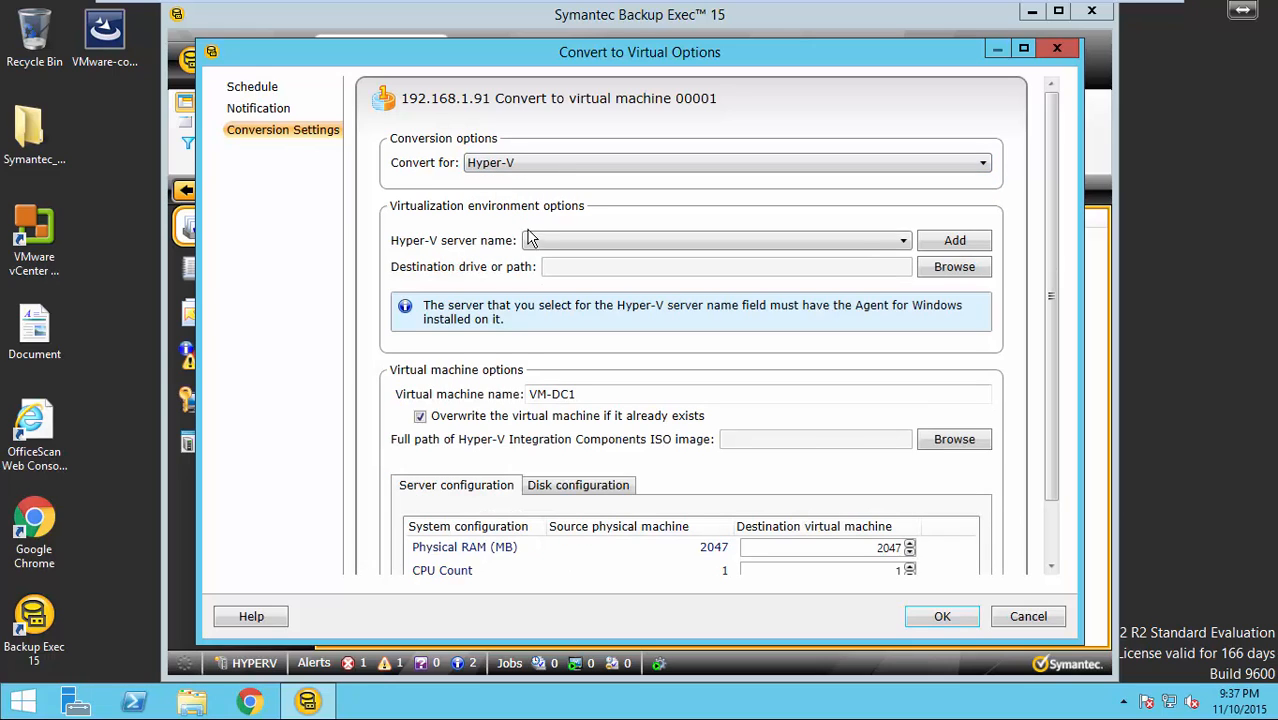
{"action": "type", "text": "hyperv.niyasitpro.com"}
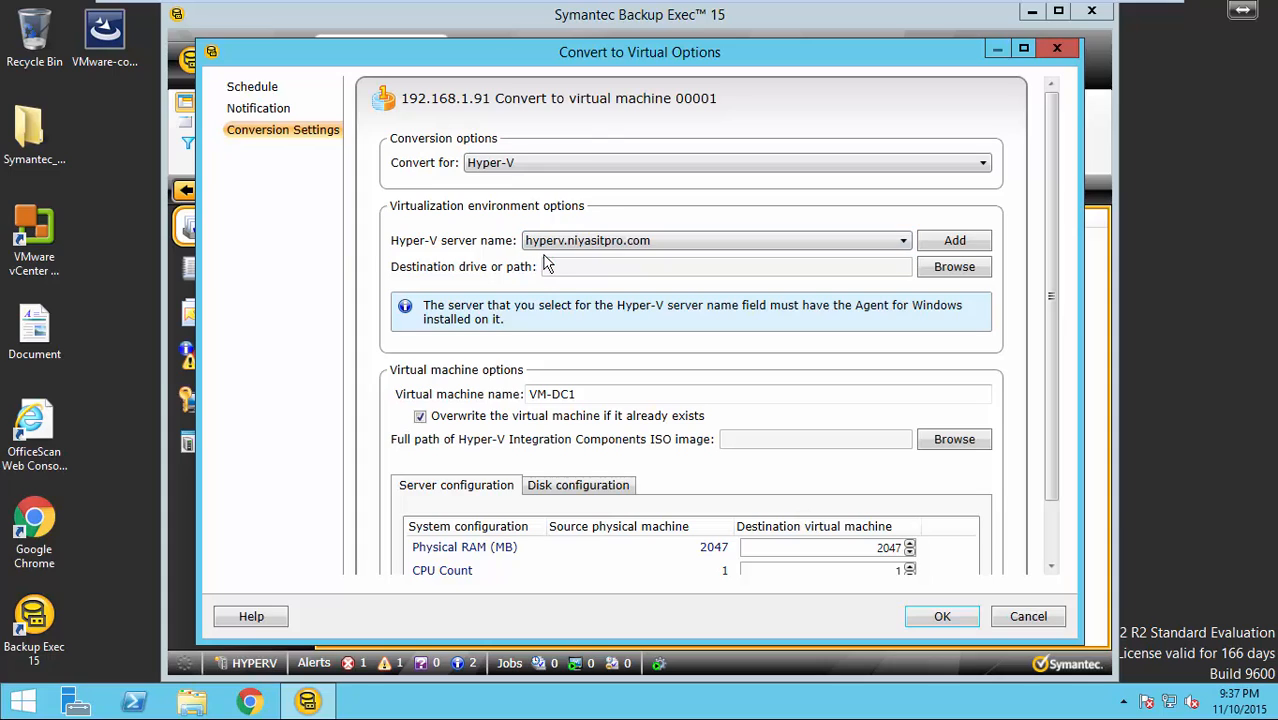
{"action": "mouse_move", "coordinate": [954, 268]}
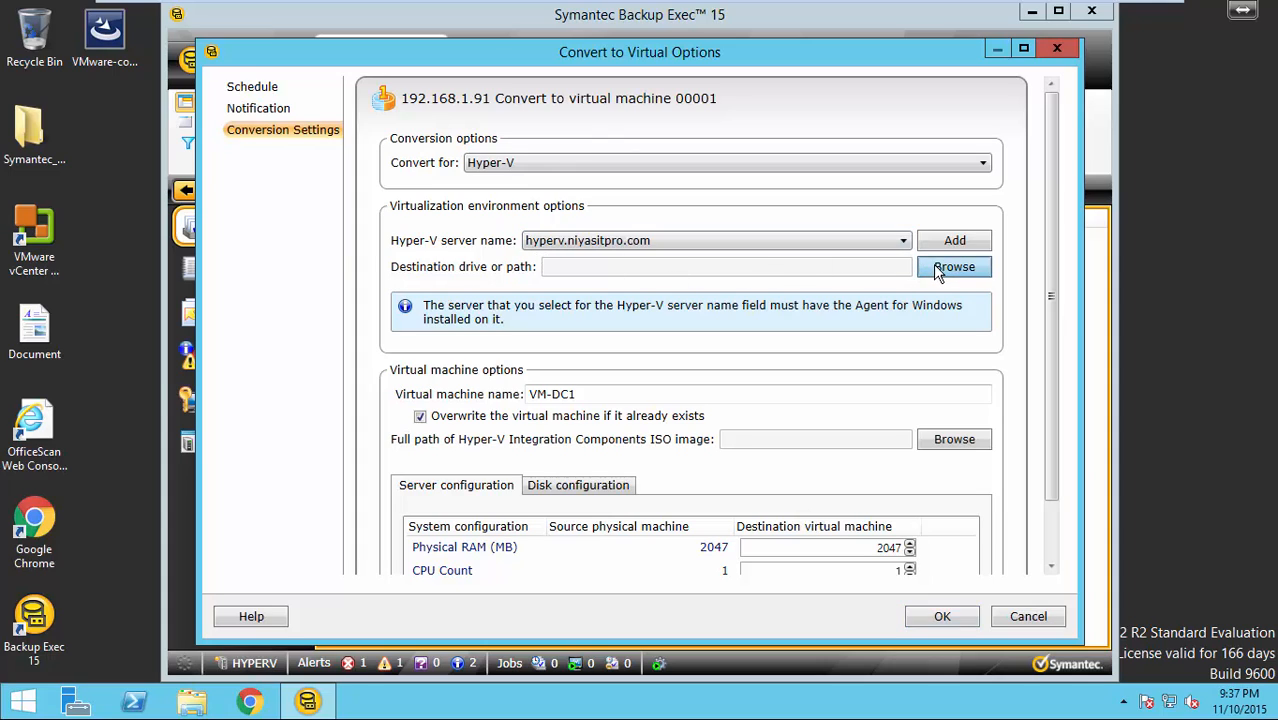
{"action": "left_click", "coordinate": [954, 266]}
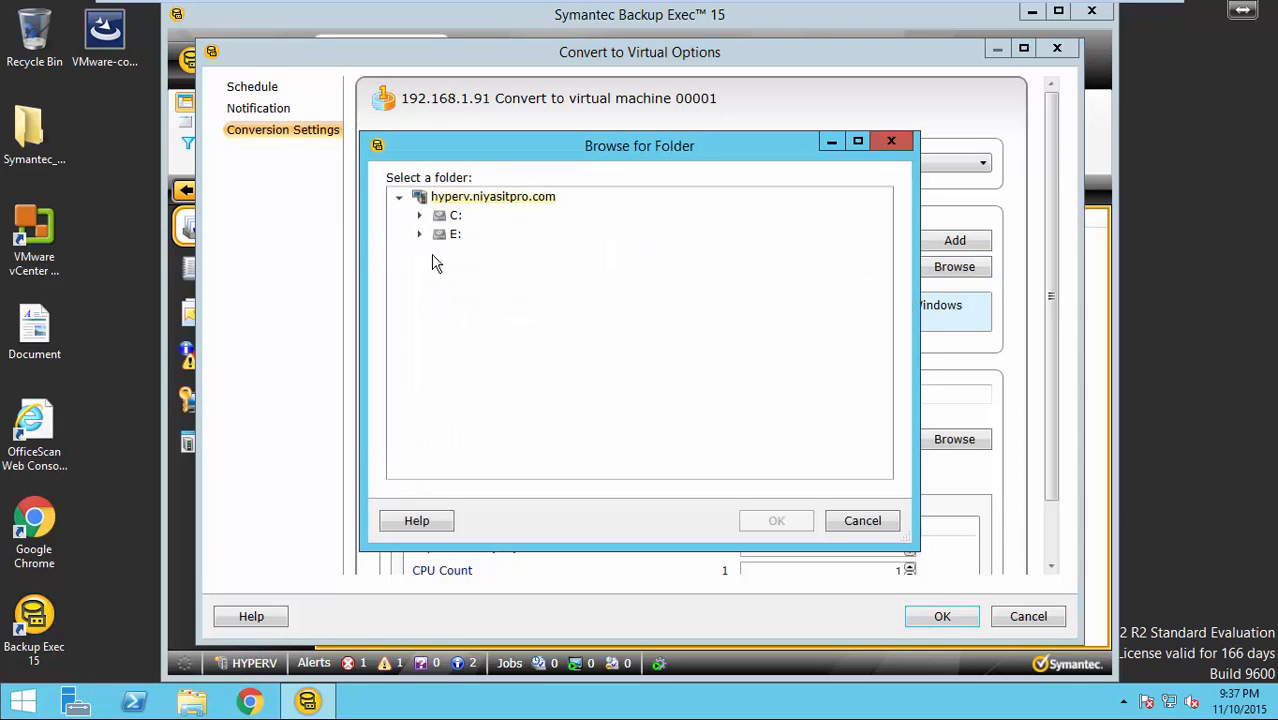
{"action": "left_click", "coordinate": [452, 234]}
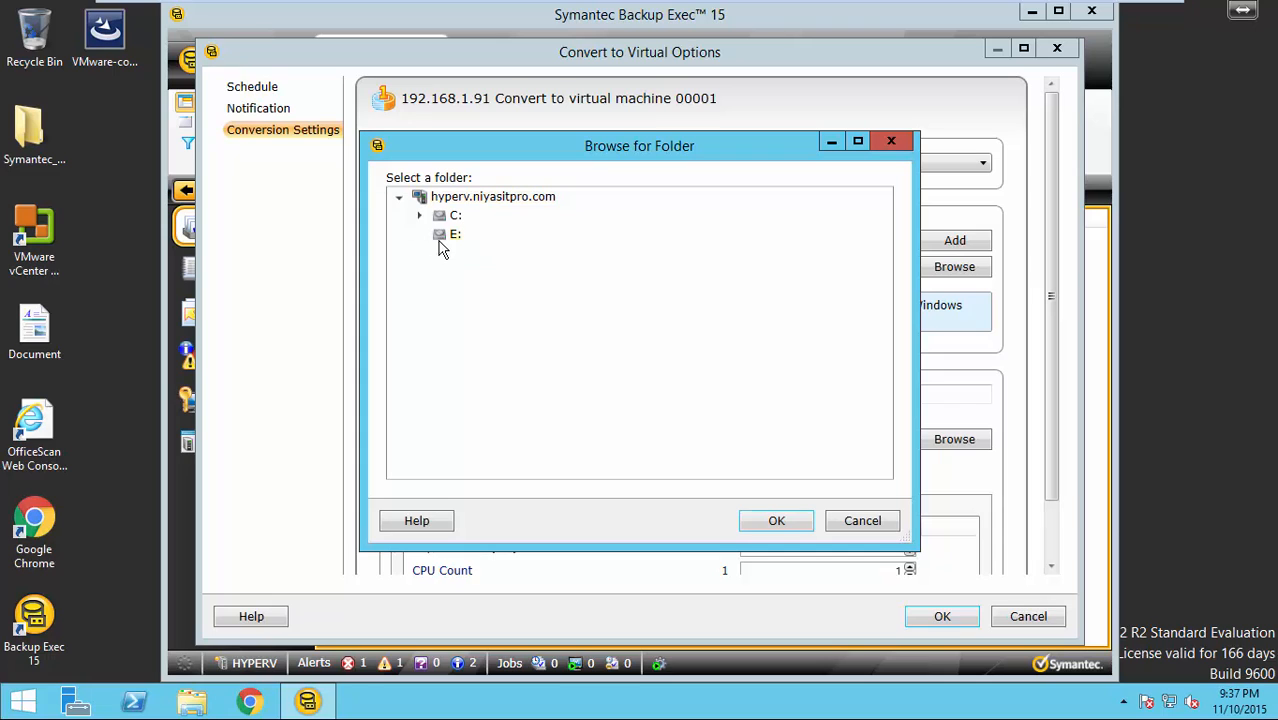
{"action": "left_click", "coordinate": [776, 520]}
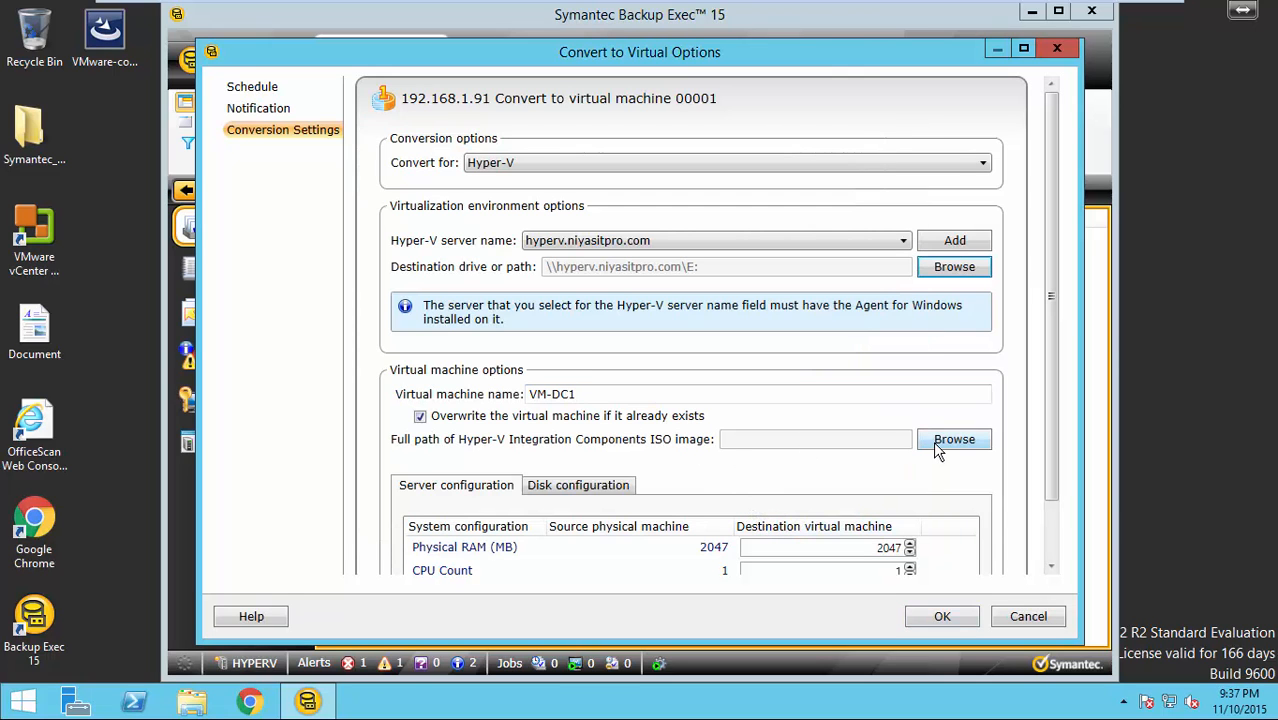
Set the Integration Components ISO to vmguest.iso from C:\Windows\System32.
{"action": "left_click", "coordinate": [954, 440]}
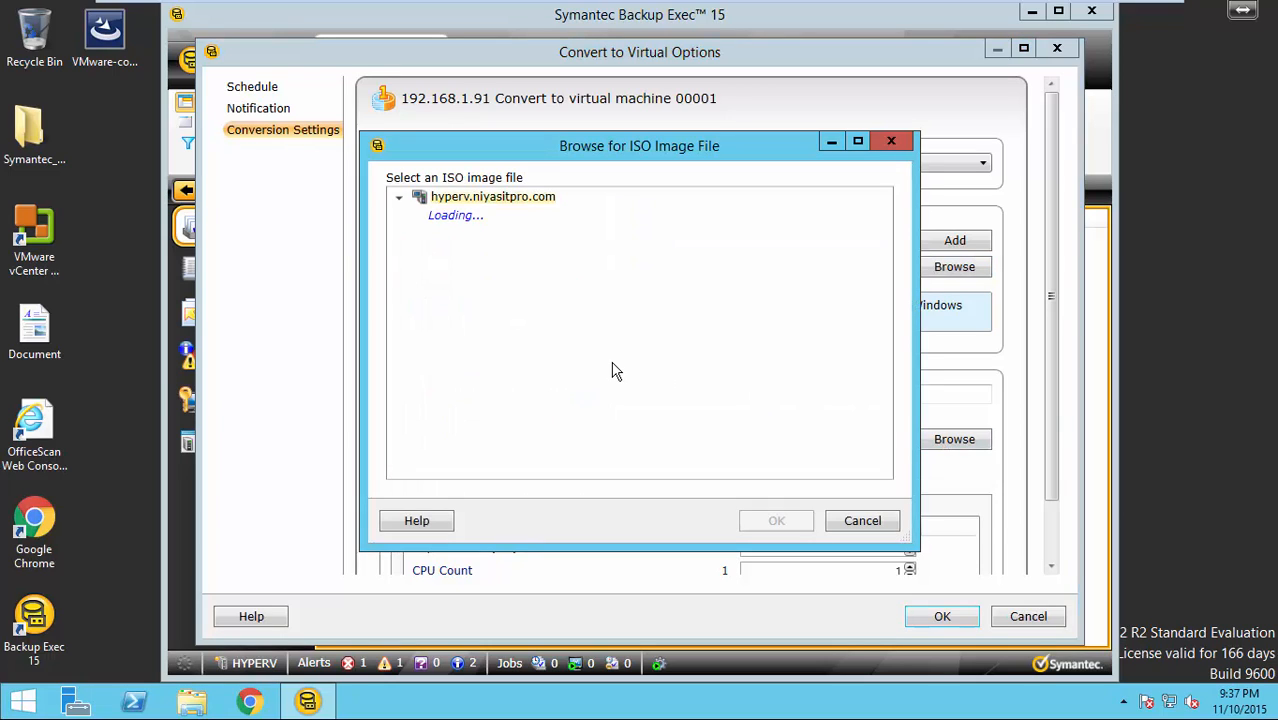
{"action": "mouse_move", "coordinate": [616, 364]}
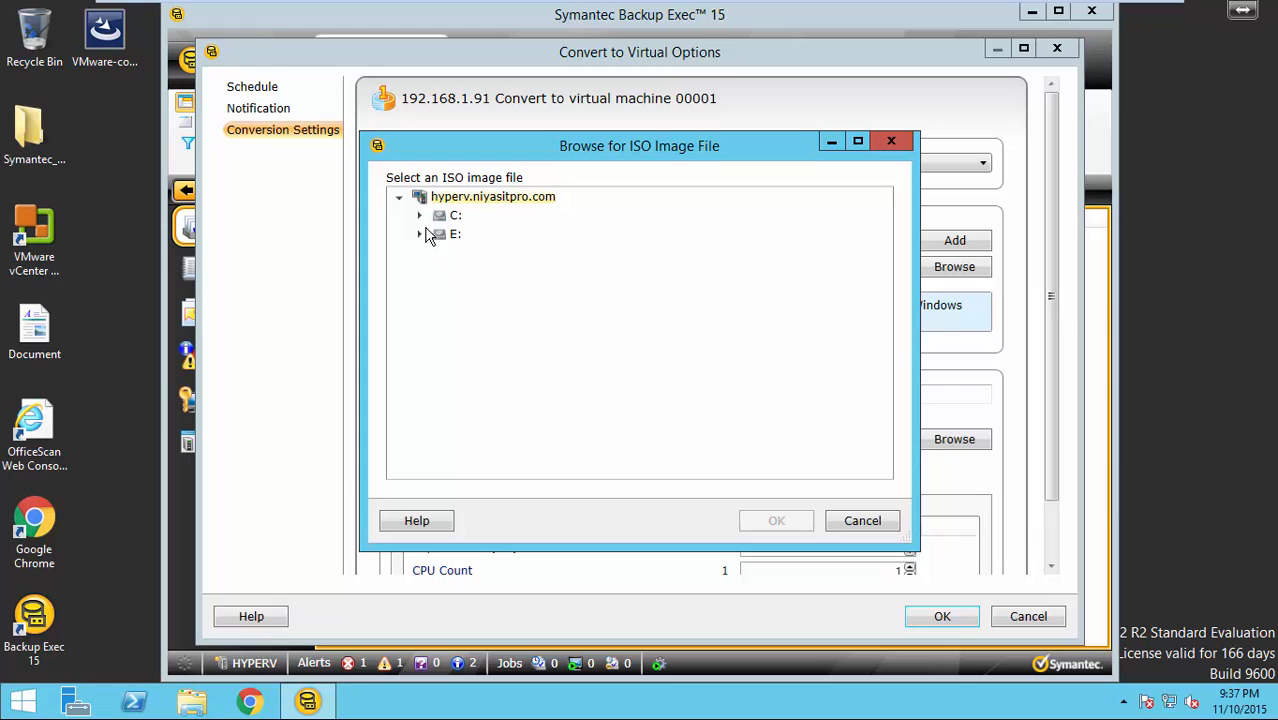
{"action": "left_click", "coordinate": [420, 216]}
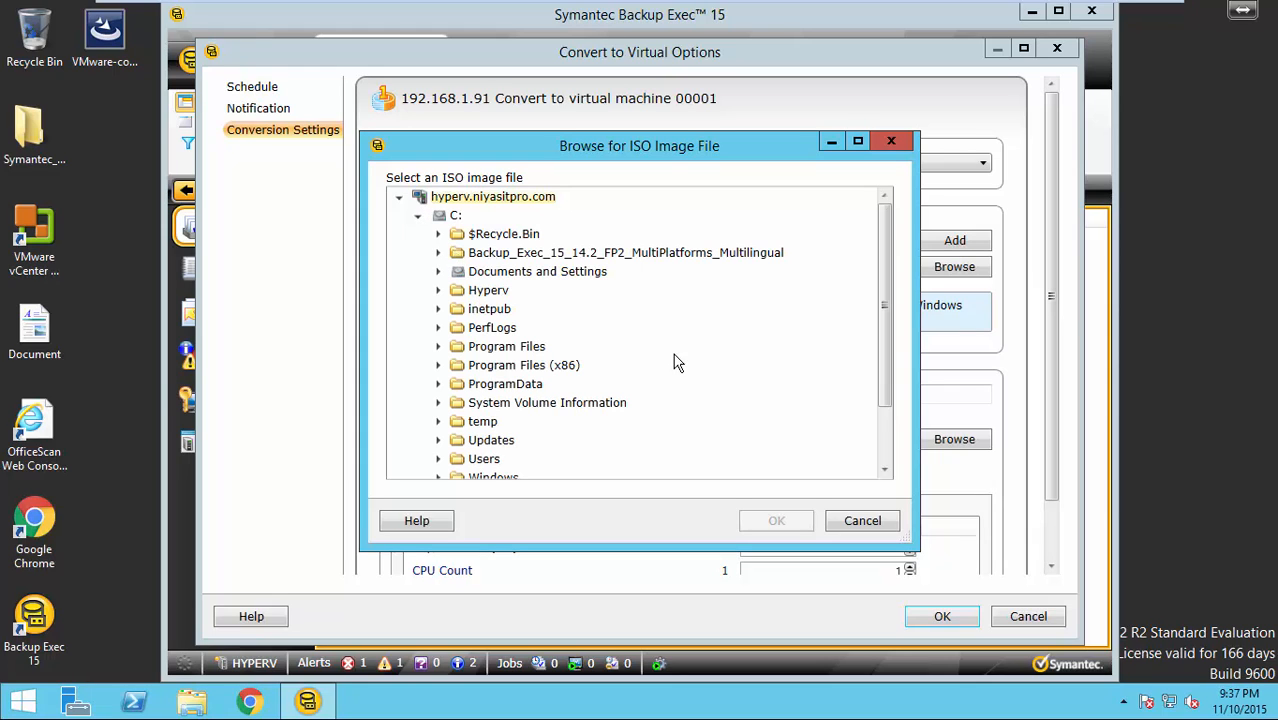
{"action": "mouse_move", "coordinate": [864, 364]}
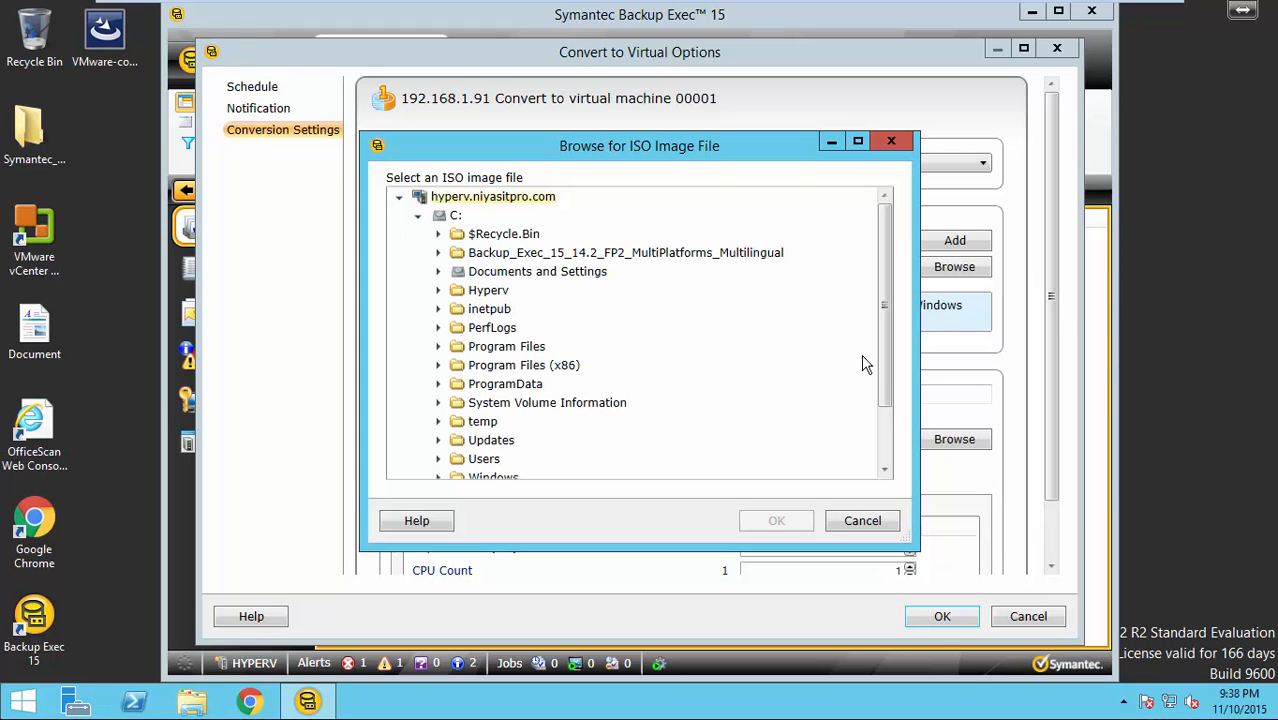
{"action": "left_click", "coordinate": [440, 402]}
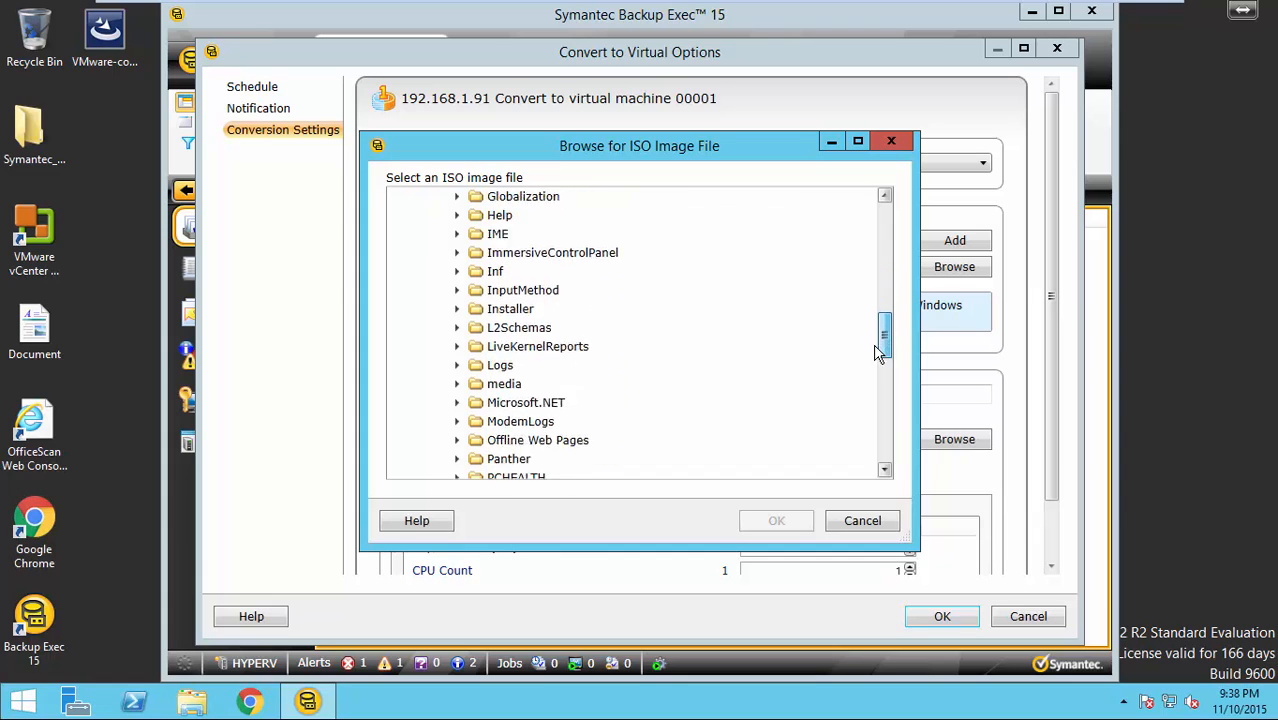
{"action": "scroll", "scroll_direction": "down", "scroll_amount": 3}
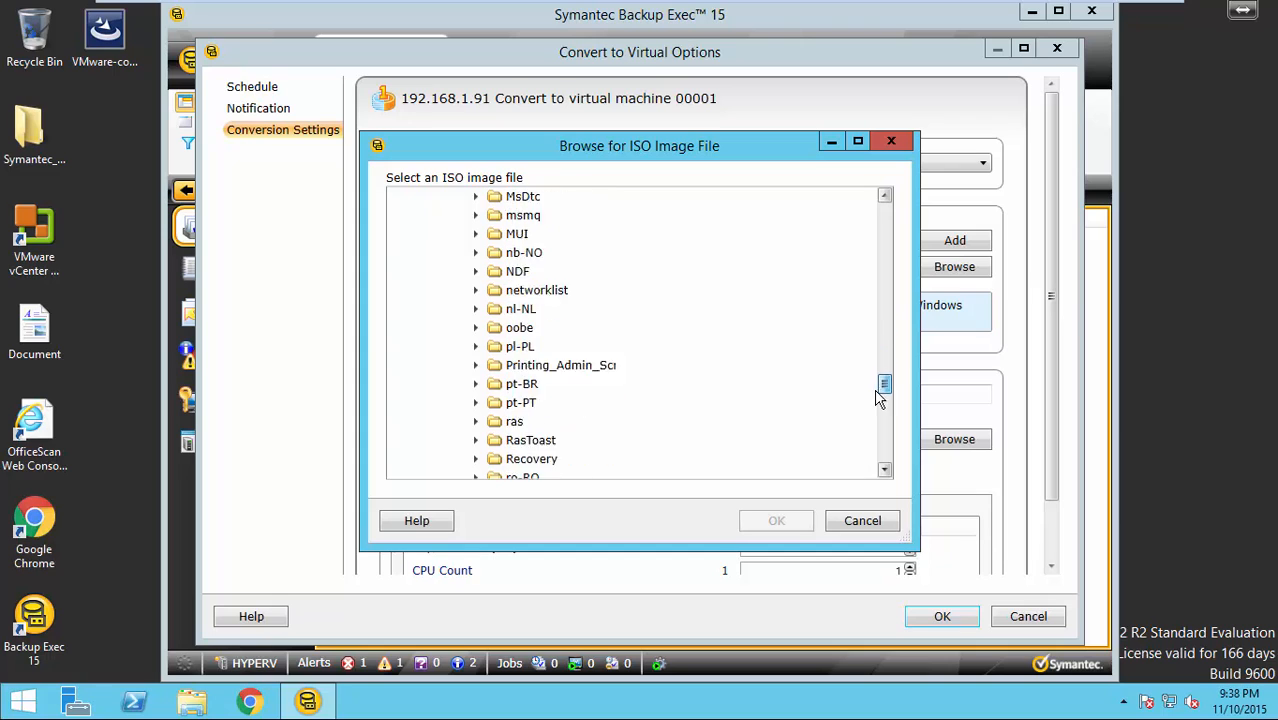
{"action": "scroll", "scroll_direction": "down", "scroll_amount": 3}
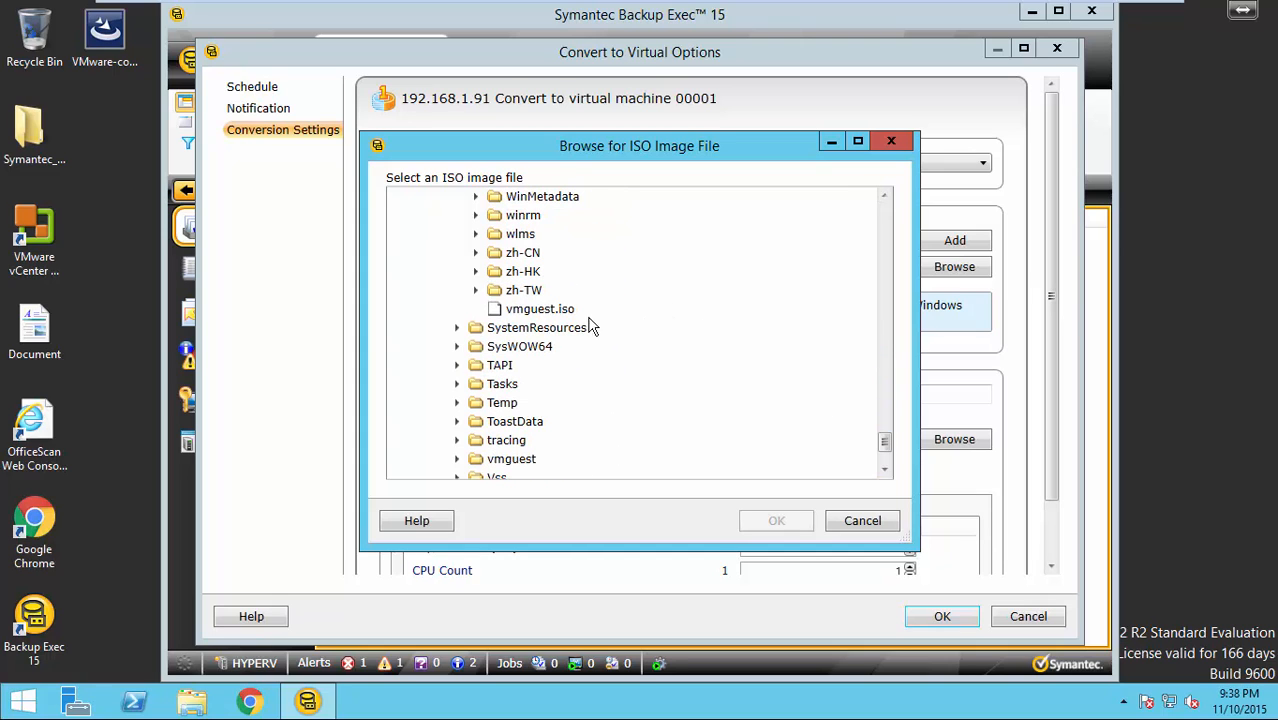
{"action": "left_click", "coordinate": [860, 520]}
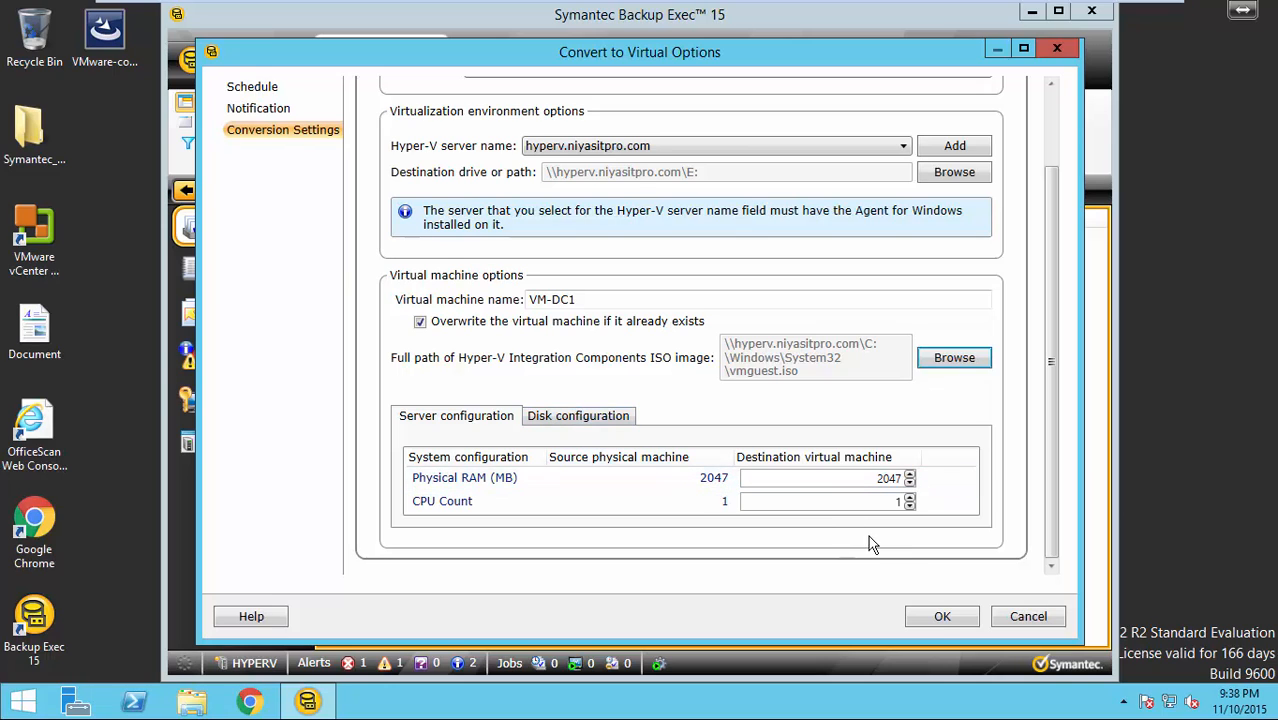
Confirm the conversion options and submit the job to run now.
{"action": "left_click", "coordinate": [942, 616]}
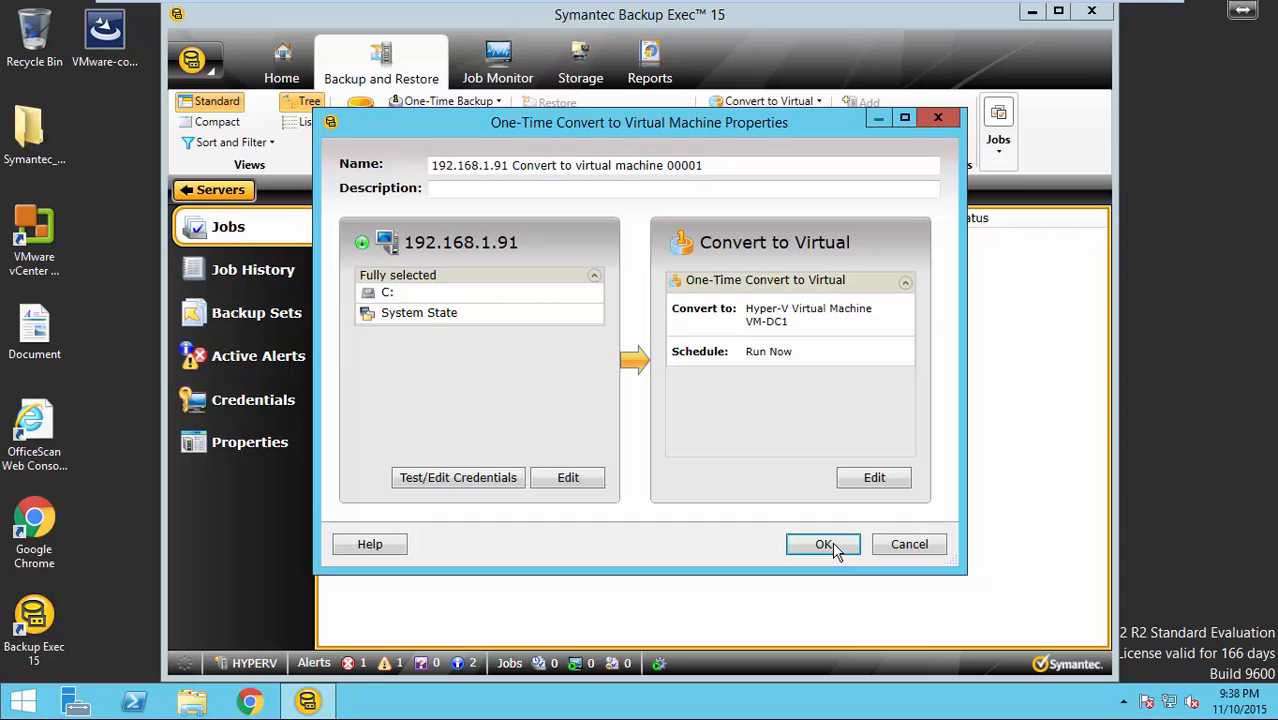
{"action": "left_click", "coordinate": [822, 544]}
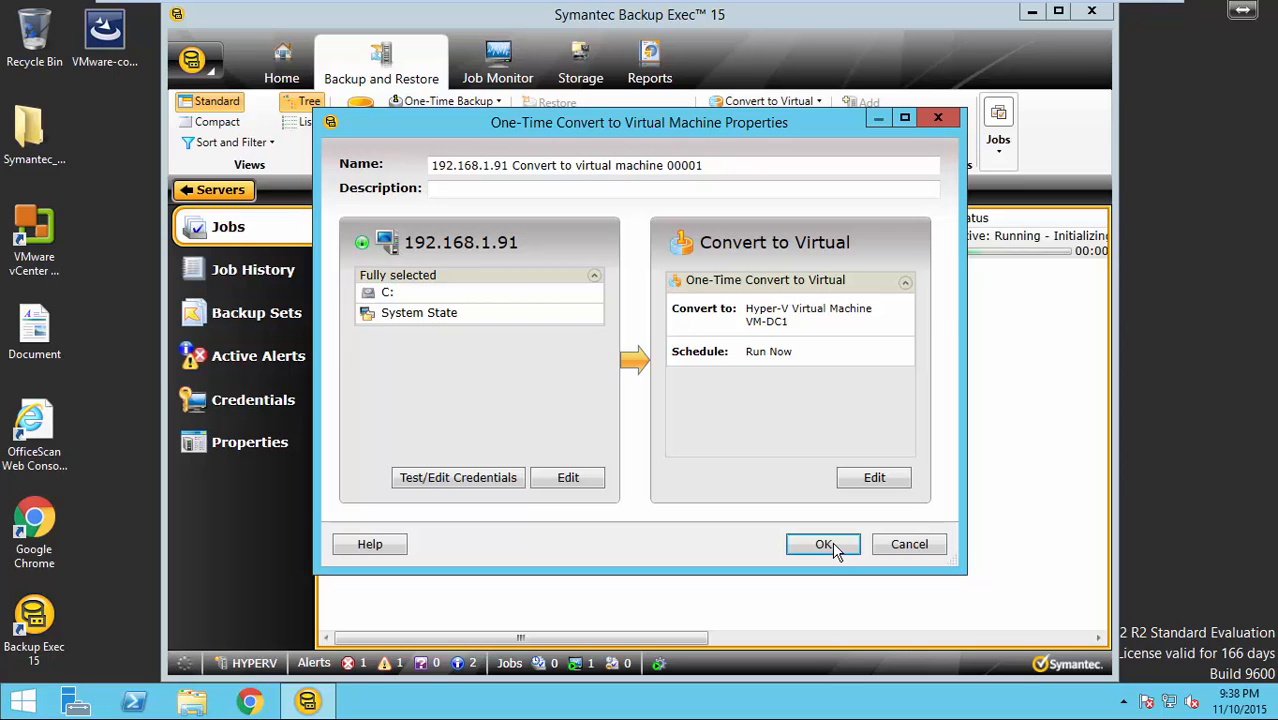
{"action": "left_click", "coordinate": [822, 544]}
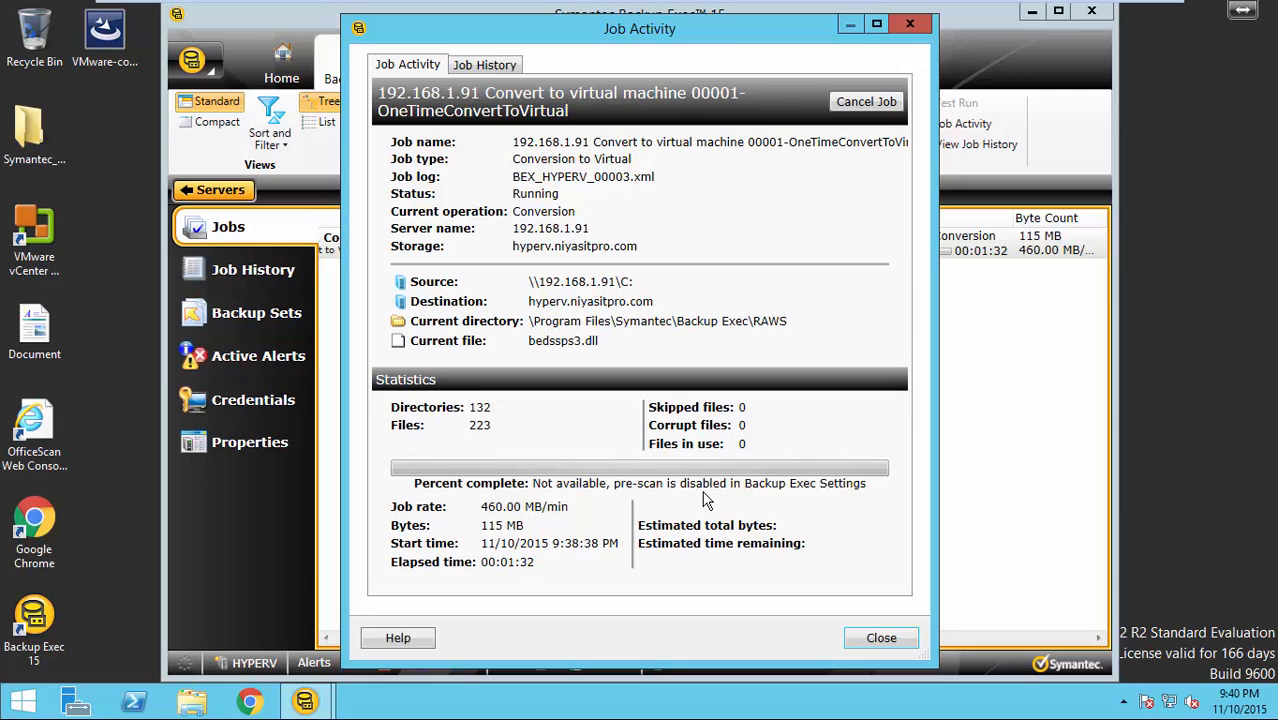
{"action": "mouse_move", "coordinate": [694, 396]}
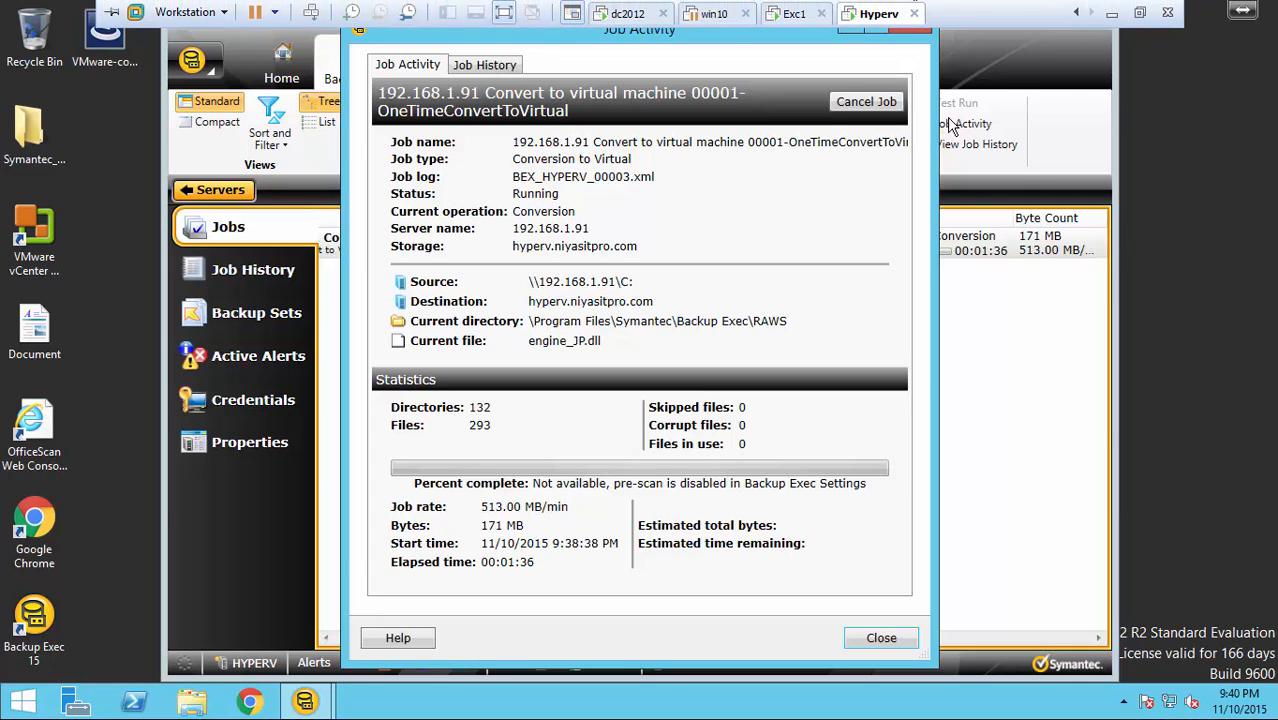
Close the job activity details, returning to the jobs list showing the job successful.
{"action": "left_click", "coordinate": [880, 638]}
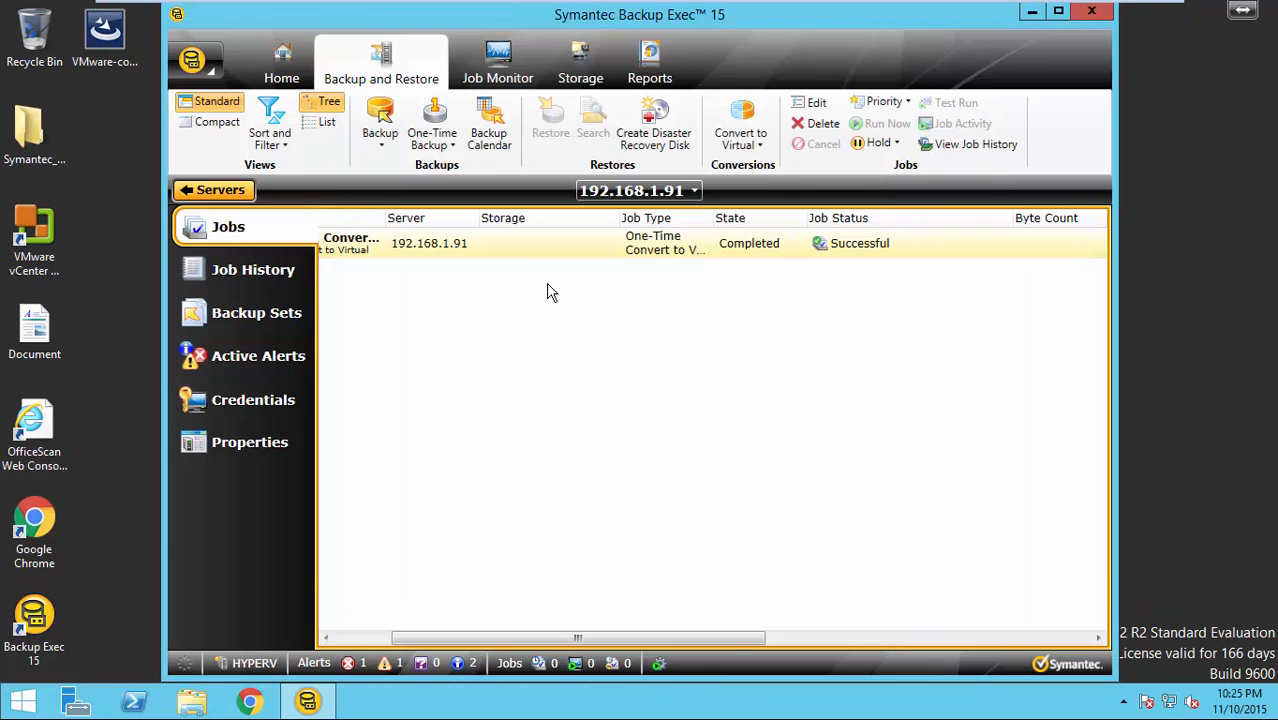
Widen the jobs list's Name column to show more of the conversion job's name.
{"action": "left_click_drag", "start_coordinate": [576, 638], "coordinate": [476, 638]}
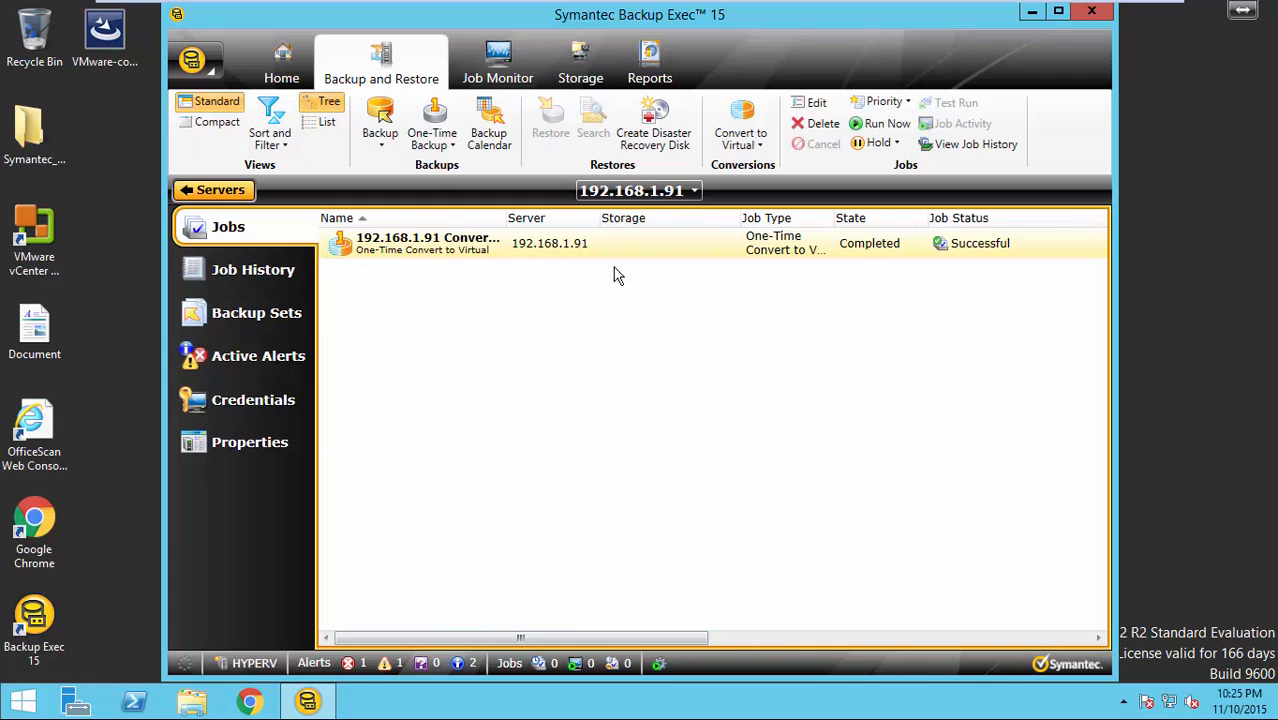
{"action": "mouse_move", "coordinate": [492, 406]}
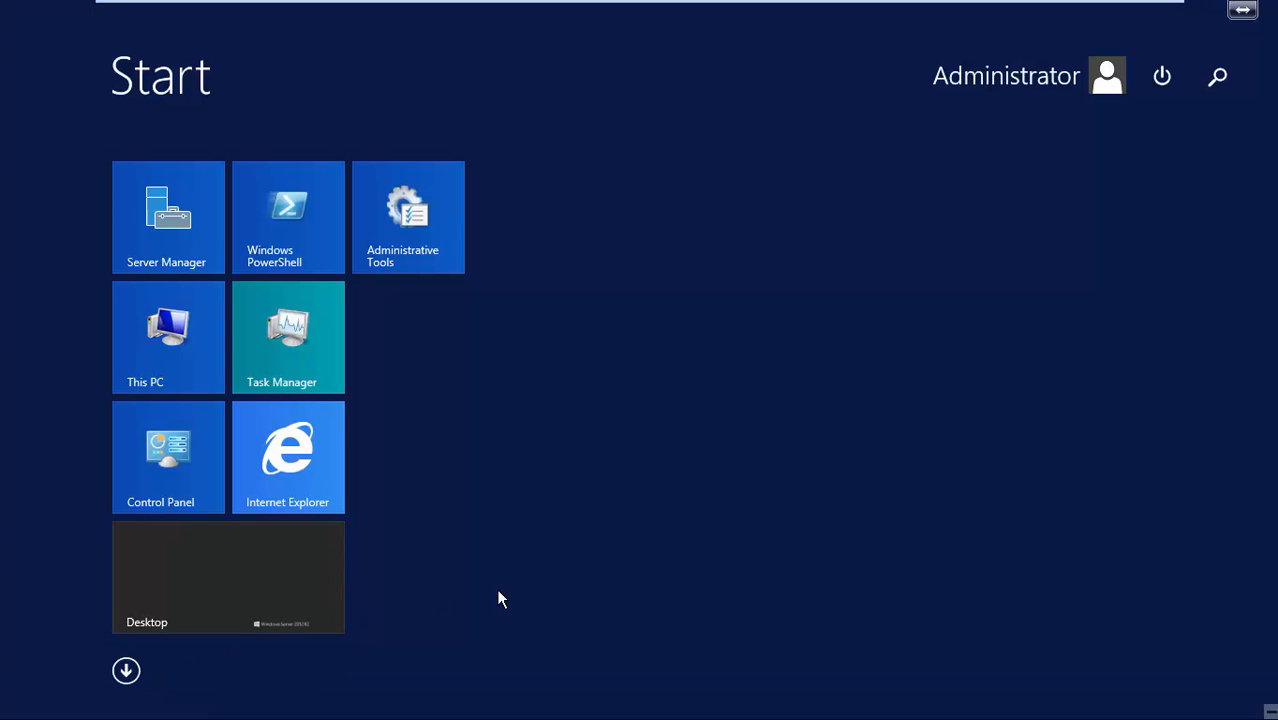
Launch Hyper-V Manager from the Start screen by searching 'hy'.
{"action": "type", "text": "hy"}
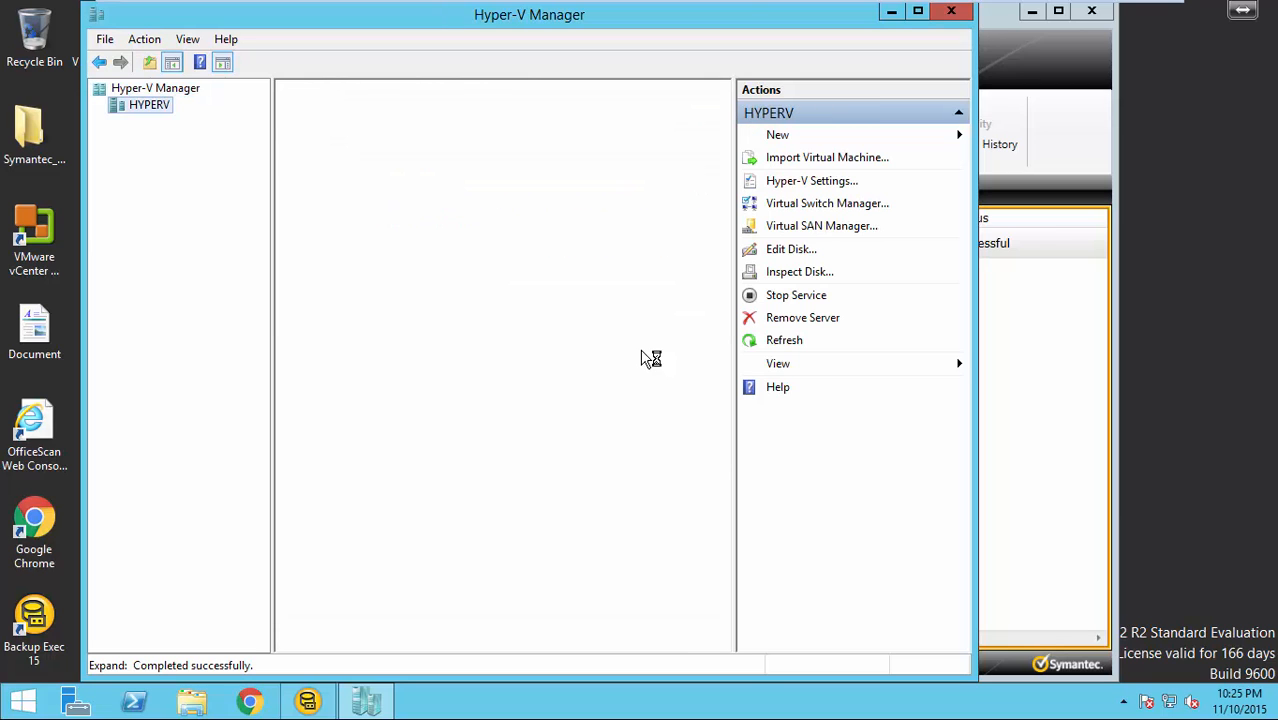
Select the HYPERV host and connect to the converted VM-DC1's console.
{"action": "left_click", "coordinate": [146, 104]}
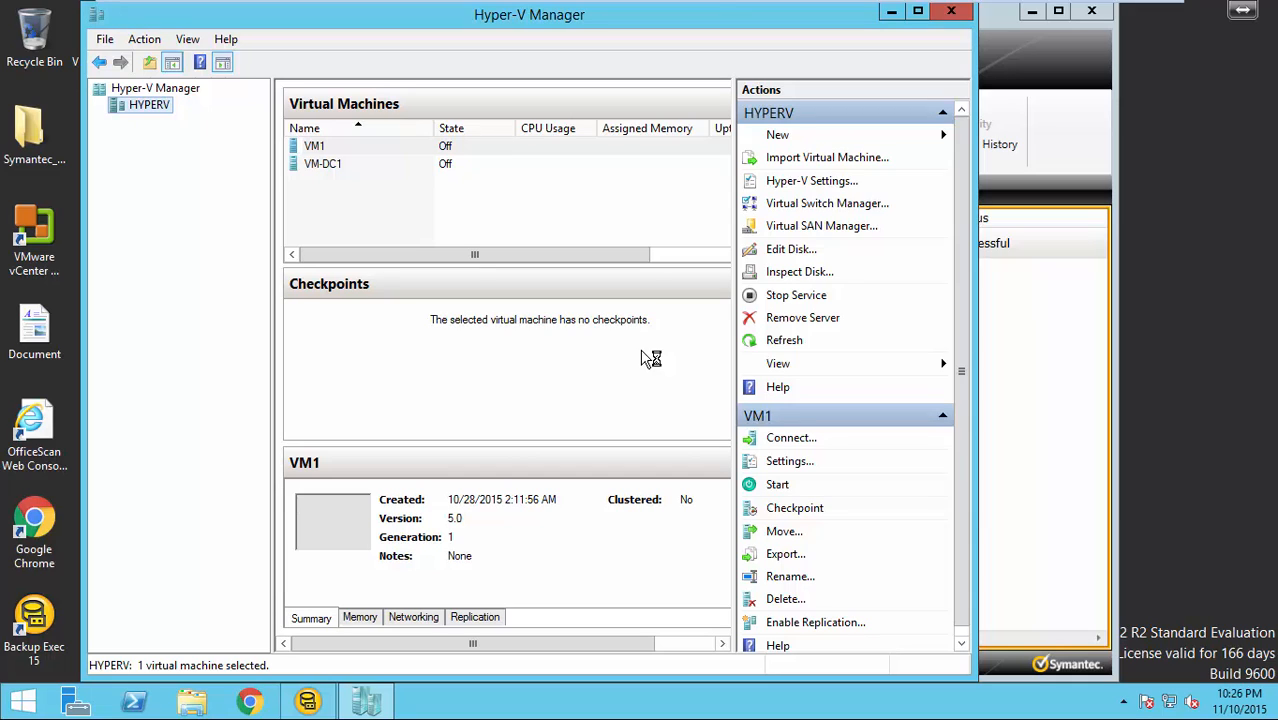
{"action": "left_click", "coordinate": [324, 164]}
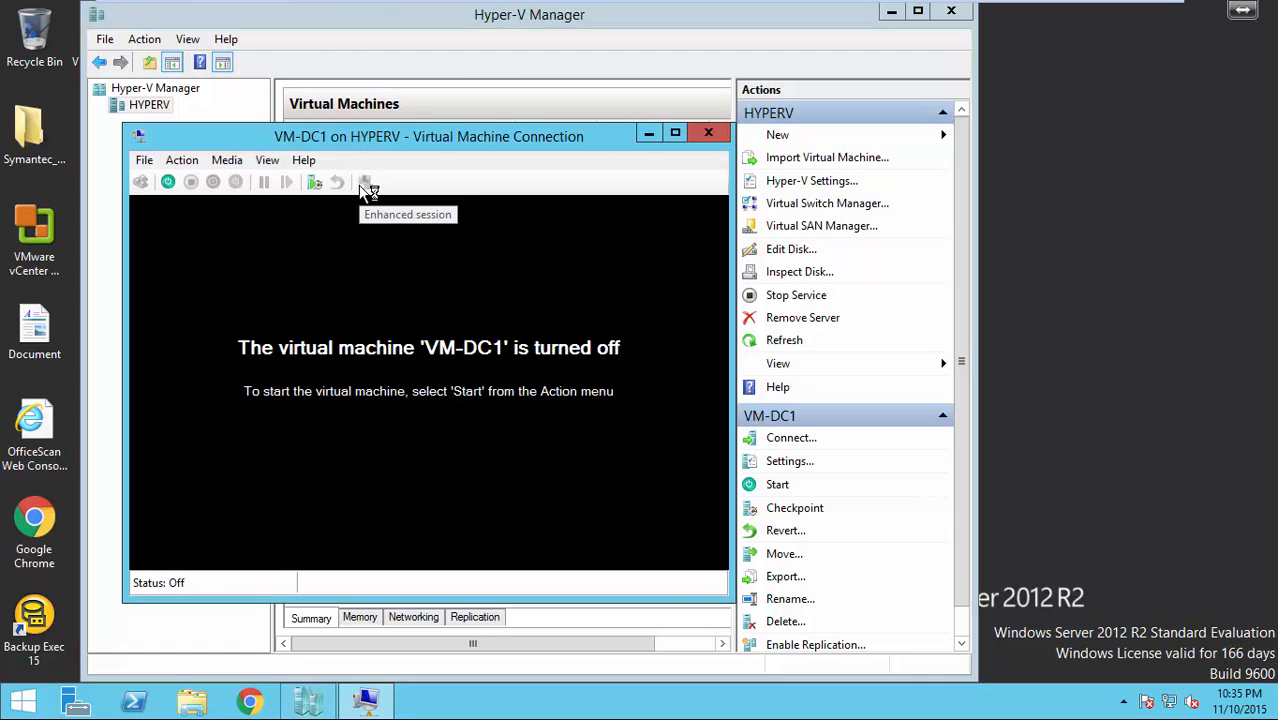
{"action": "mouse_move", "coordinate": [168, 180]}
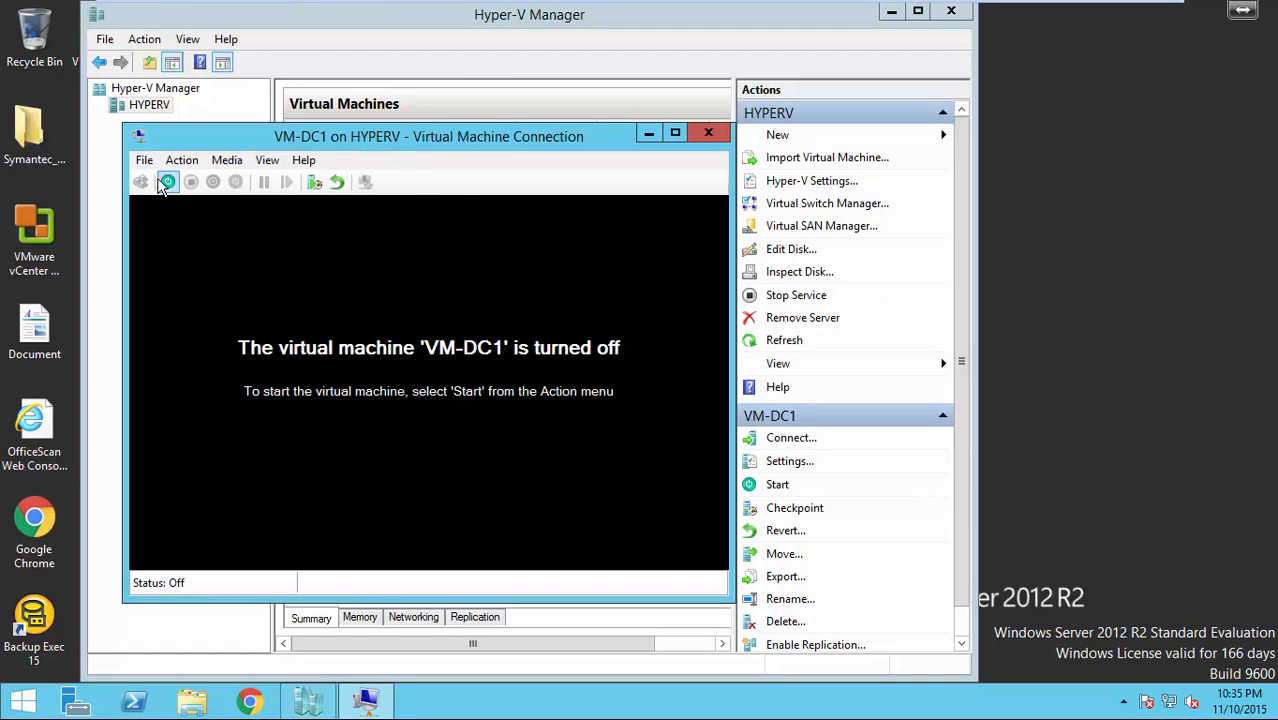
Start VM-DC1 from the Virtual Machine Connection and let Windows boot.
{"action": "left_click", "coordinate": [168, 180]}
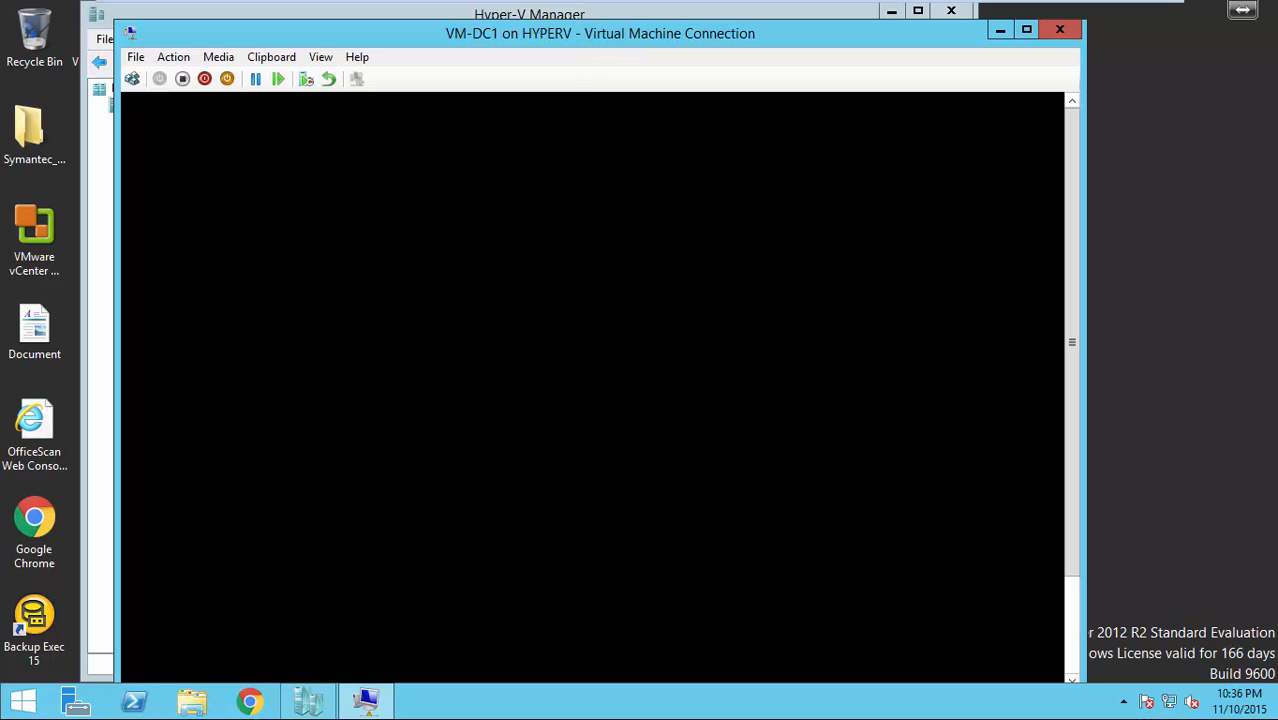
{"action": "mouse_move", "coordinate": [650, 30]}
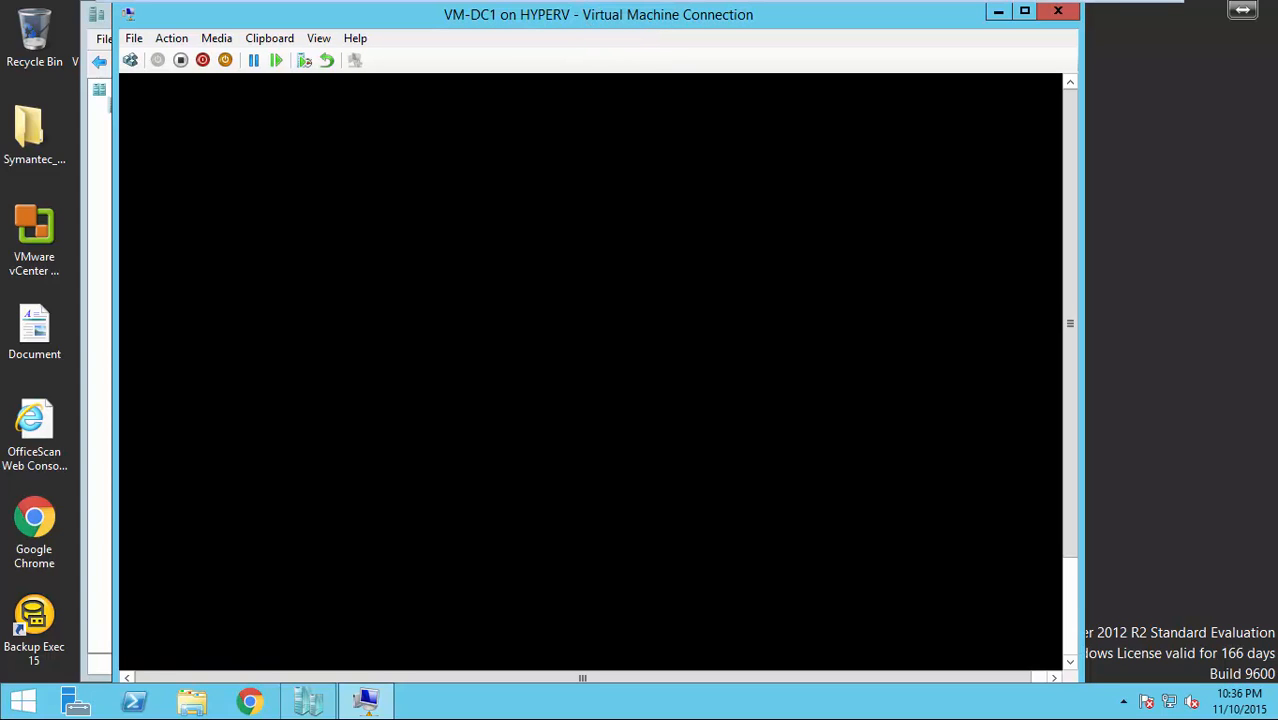
{"action": "mouse_move", "coordinate": [1072, 152]}
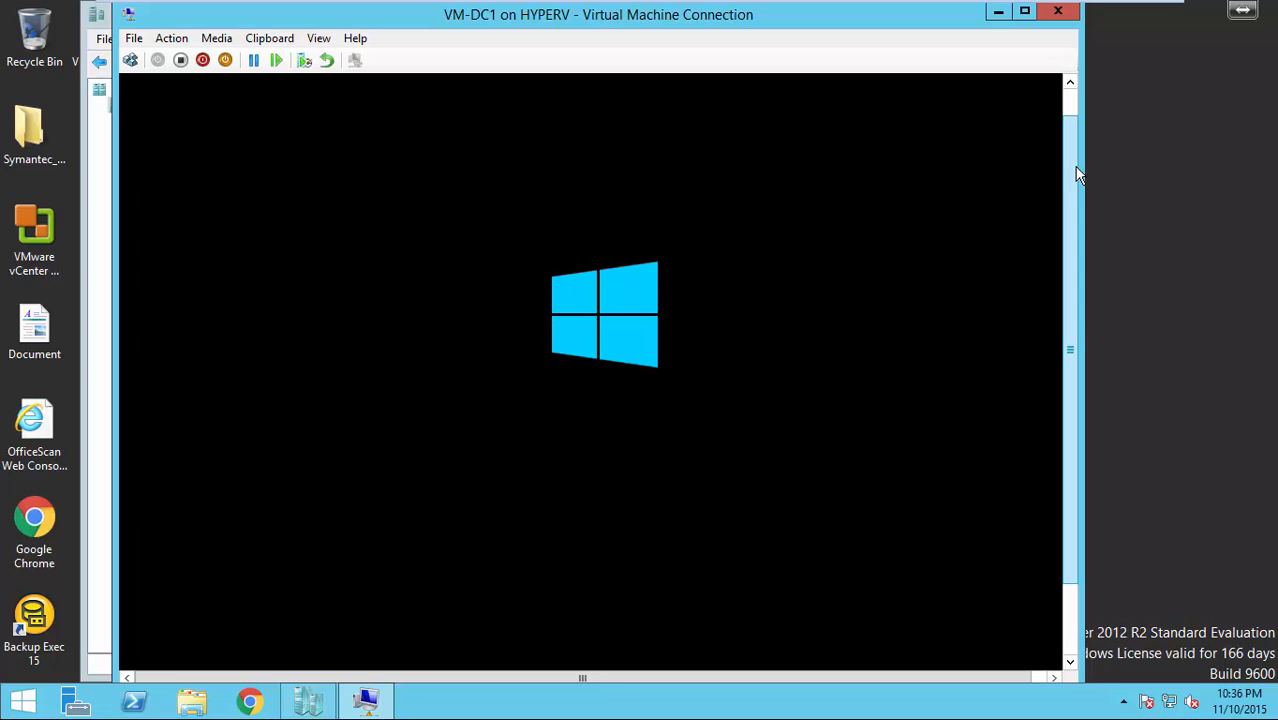
{"action": "mouse_move", "coordinate": [988, 48]}
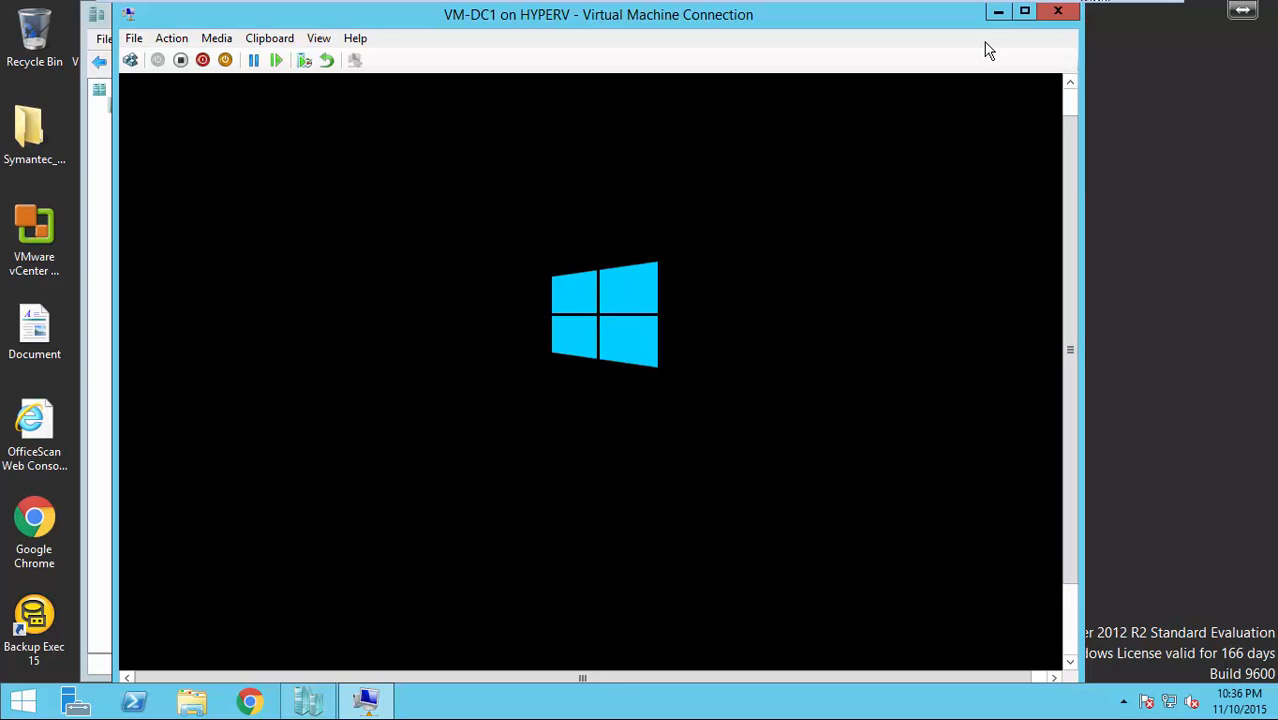